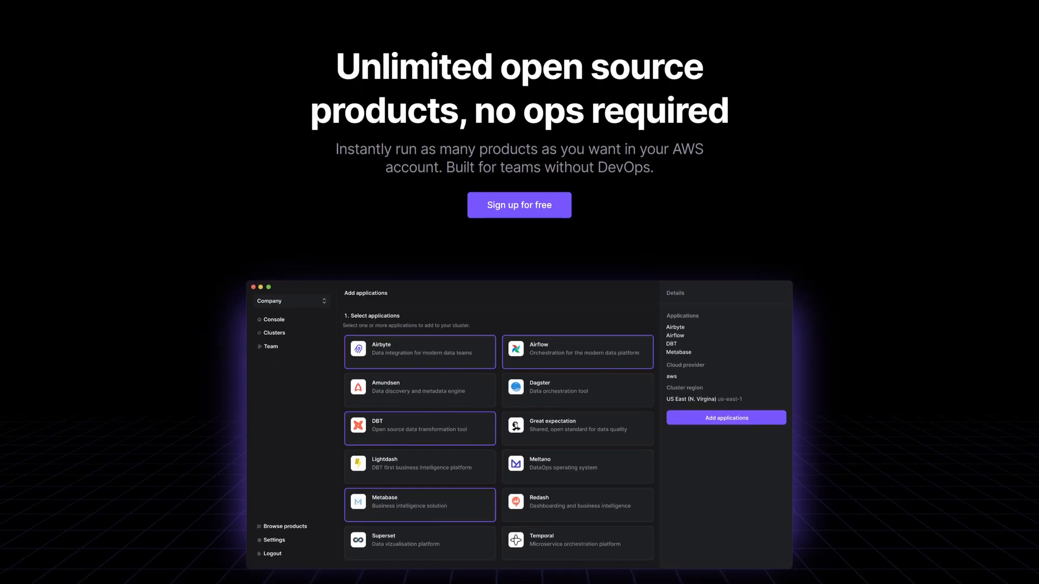
- Scroll the Restack landing page down to the 'Guaranteed peace of mind' features section
scroll(down, 3)
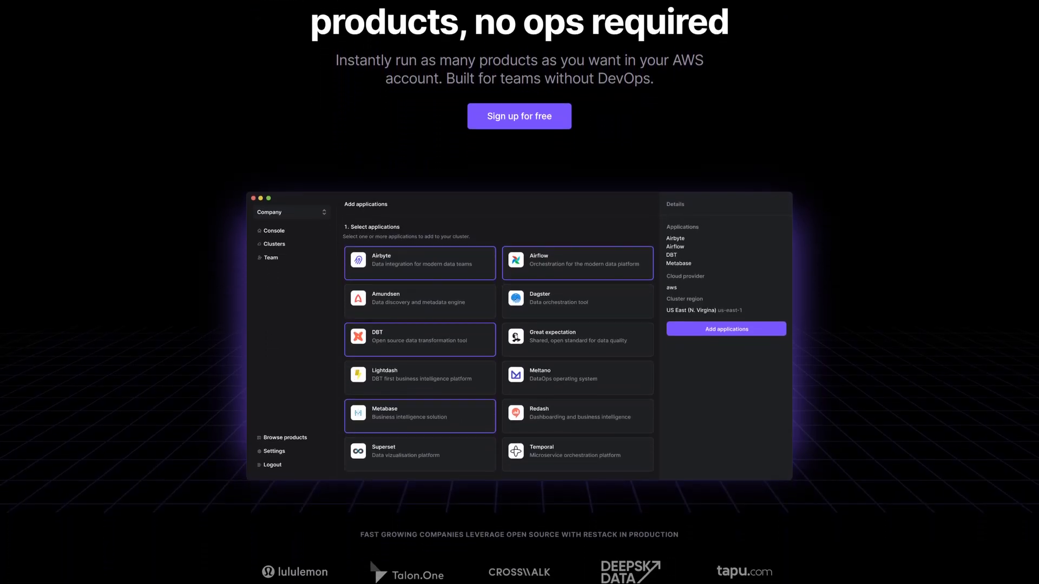
scroll(down, 3)
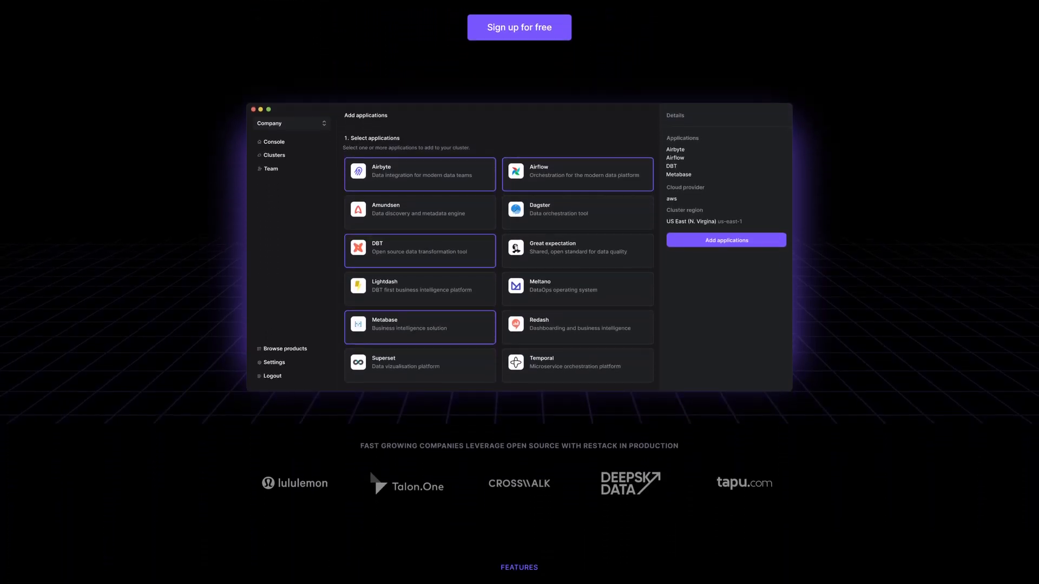
scroll(down, 3)
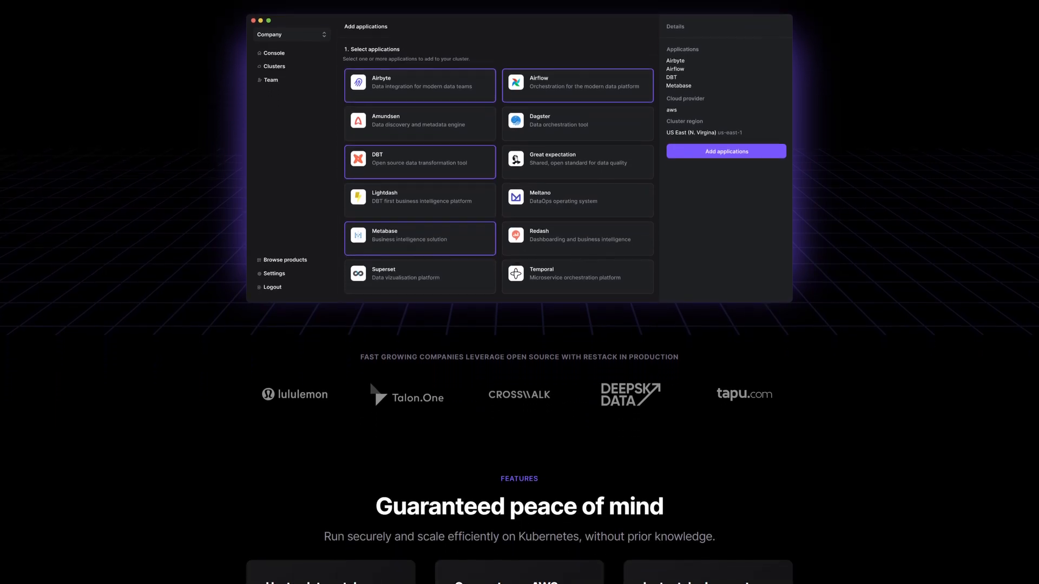
scroll(down, 3)
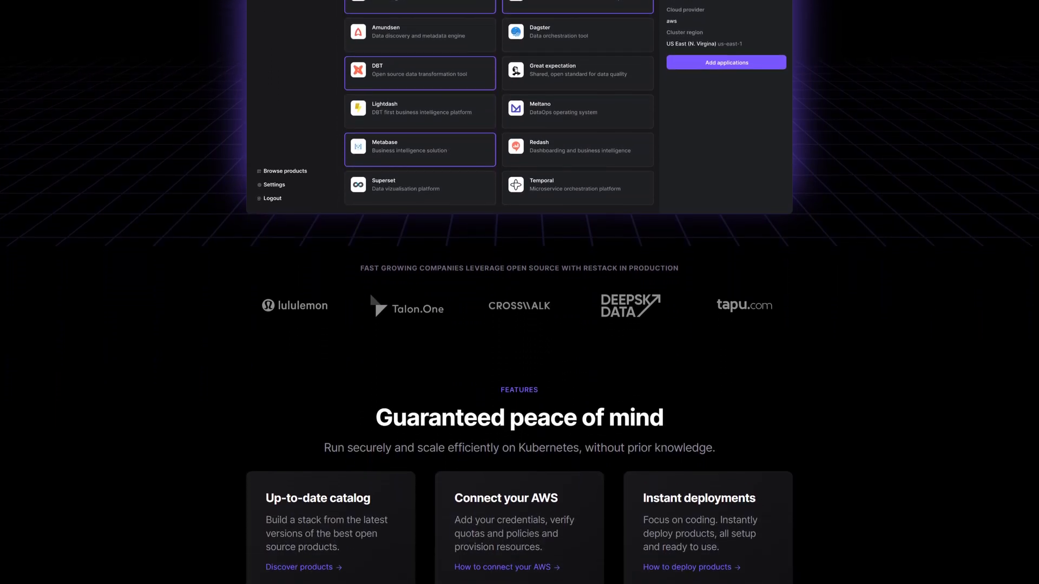
scroll(down, 3)
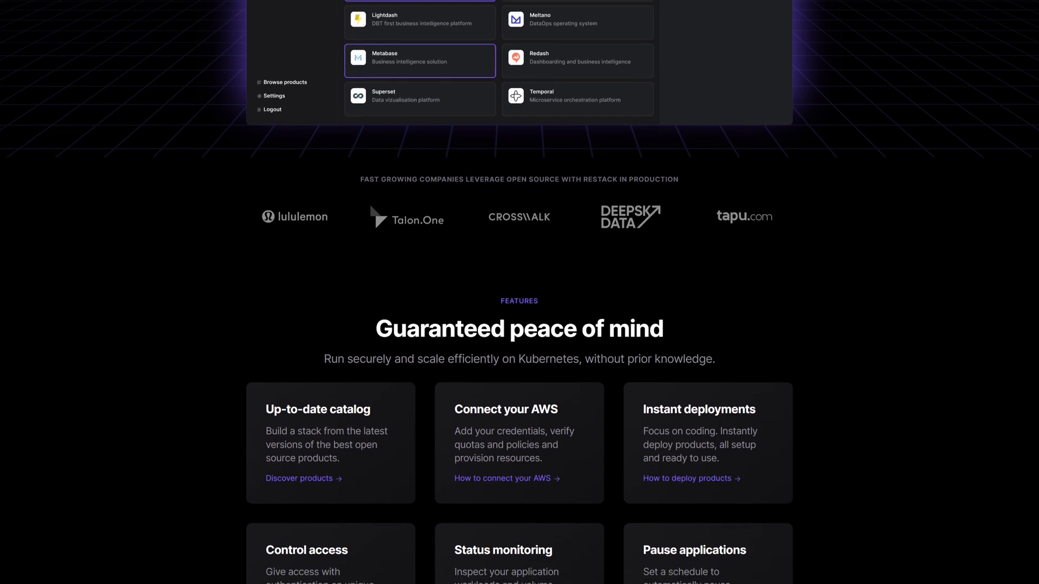
scroll(down, 3)
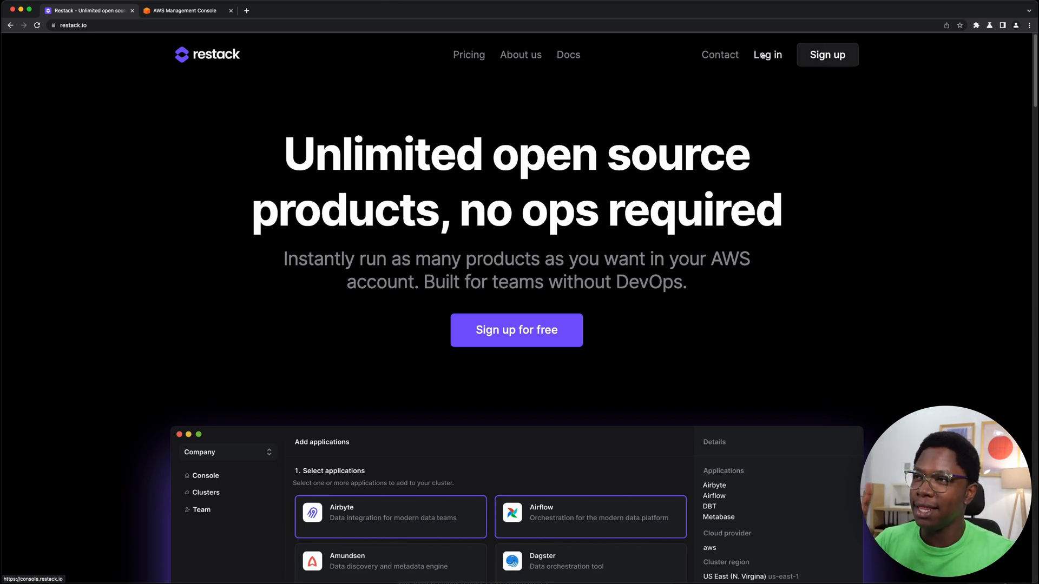
- Log in to the Restack console from restack.io
click(766, 54)
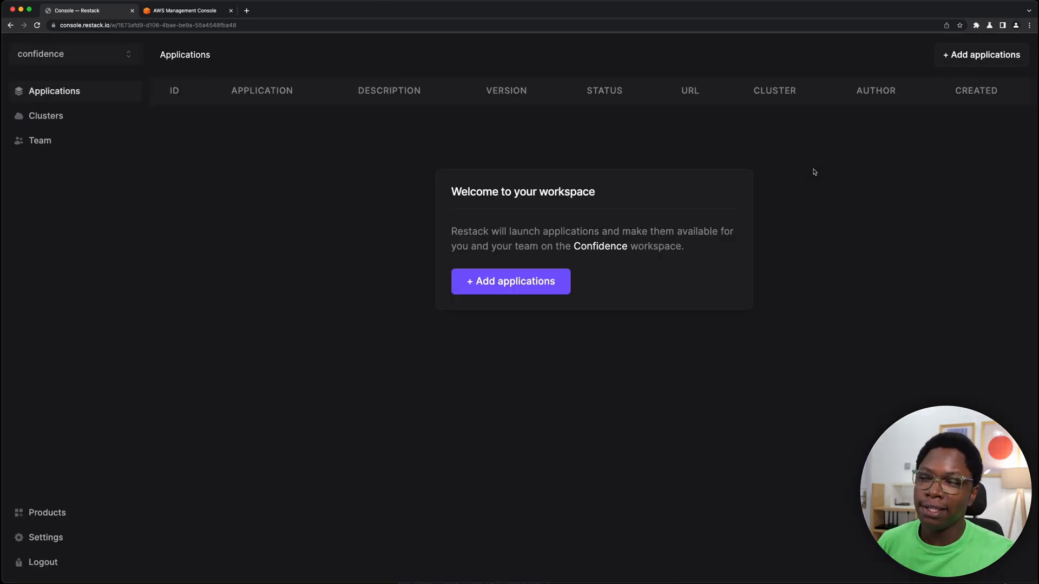
mouse_move(705, 178)
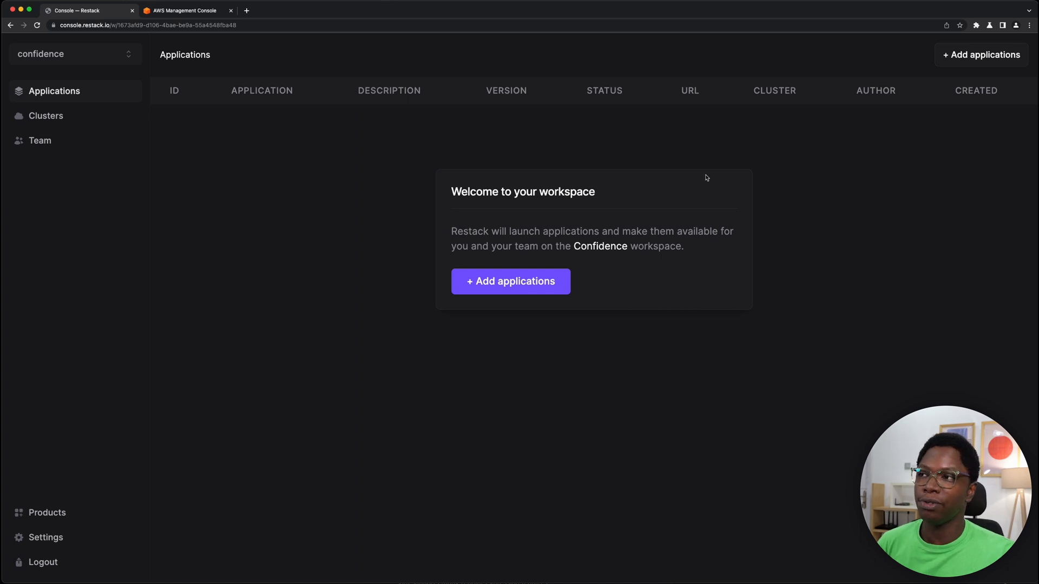
mouse_move(681, 165)
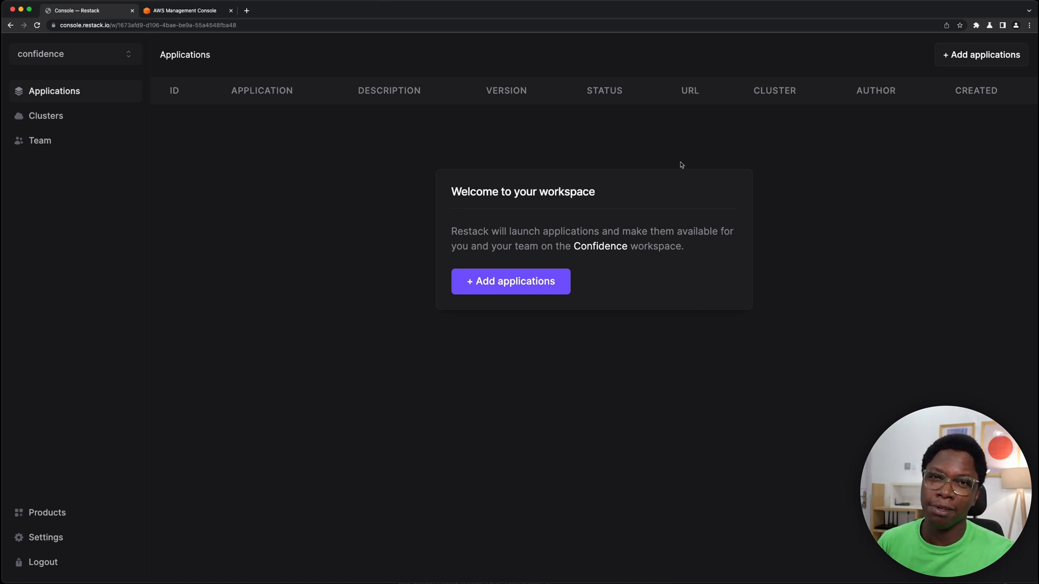
mouse_move(545, 97)
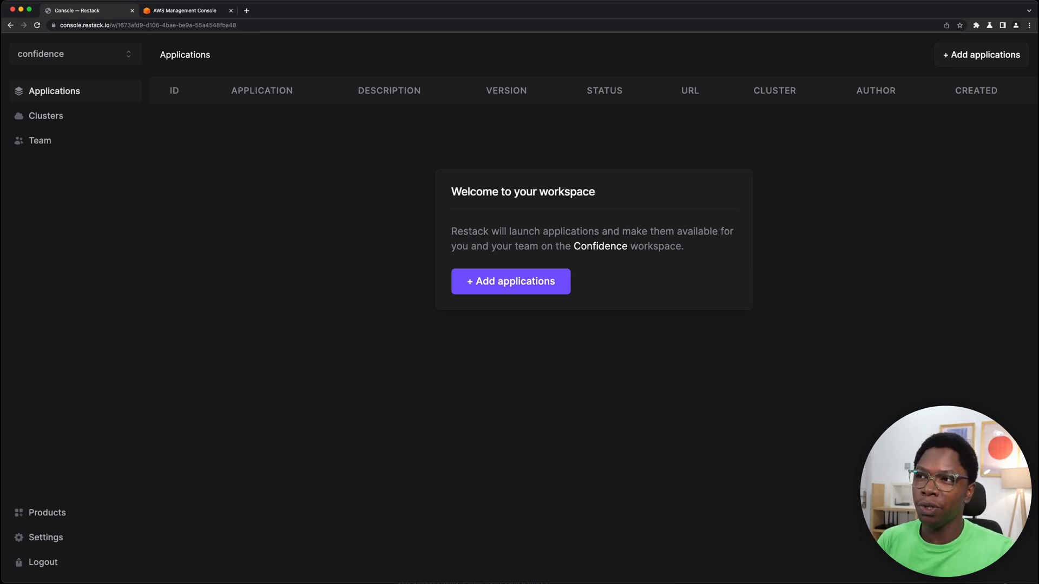
mouse_move(684, 385)
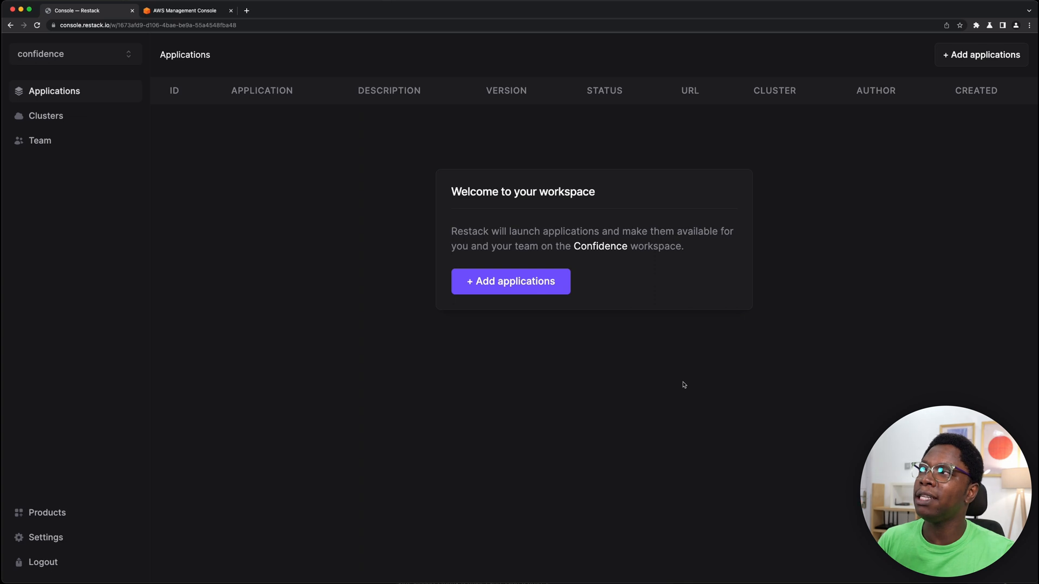
mouse_move(646, 357)
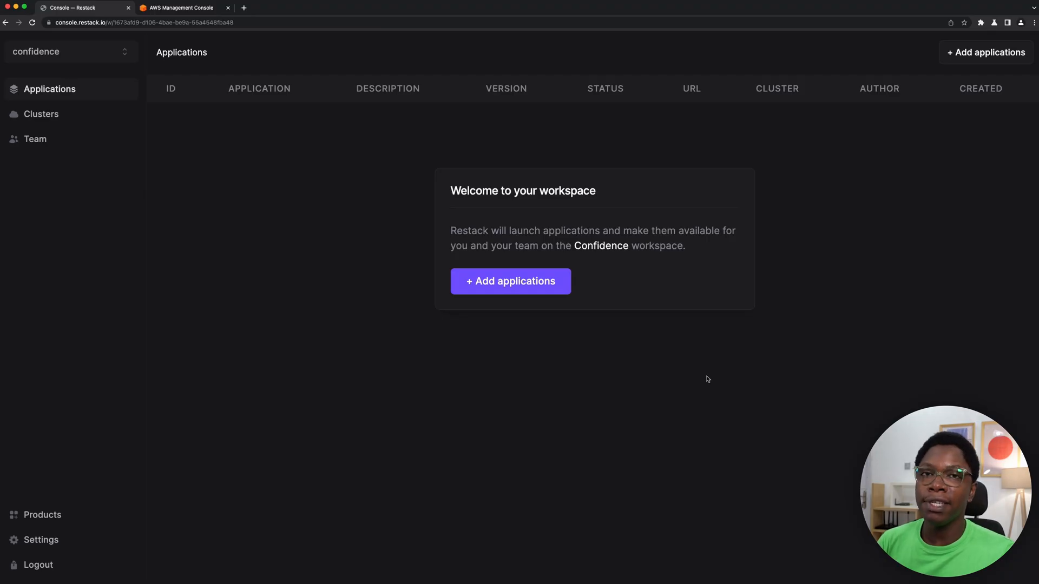
mouse_move(702, 371)
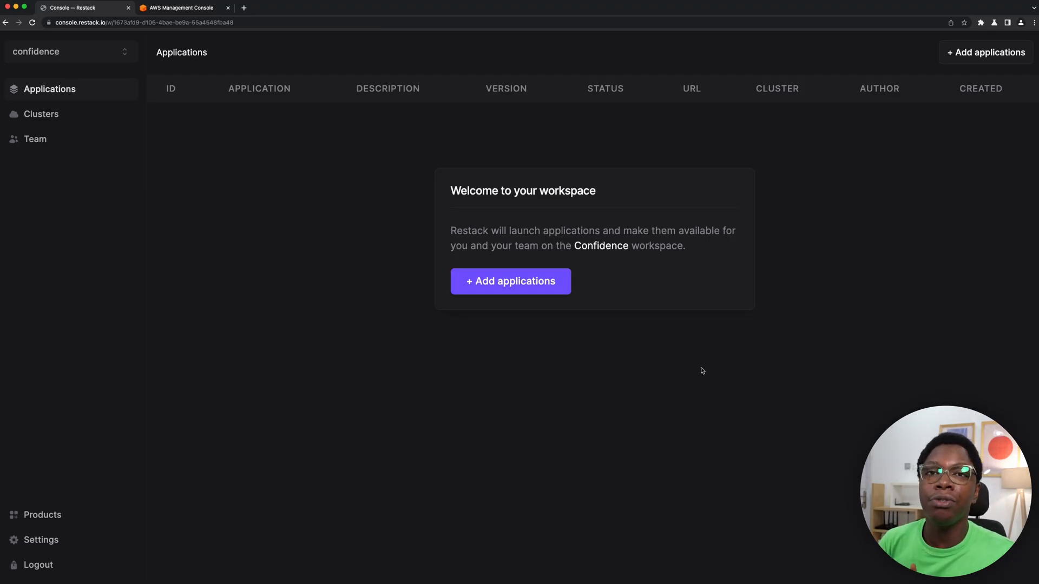
mouse_move(350, 141)
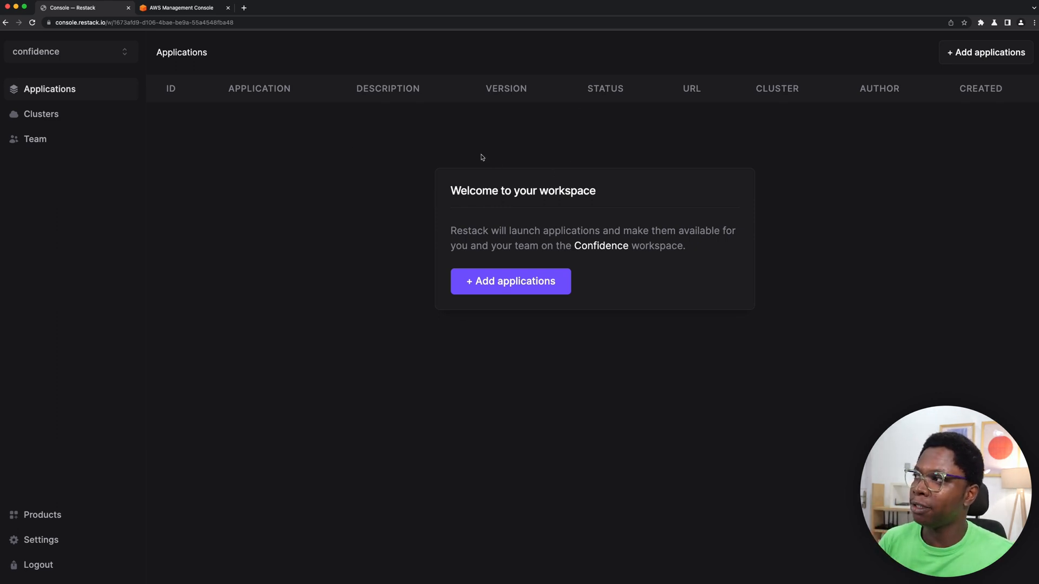
- Start a new cluster titled appsmith-restack-cluster and view the available AWS credentials
click(41, 114)
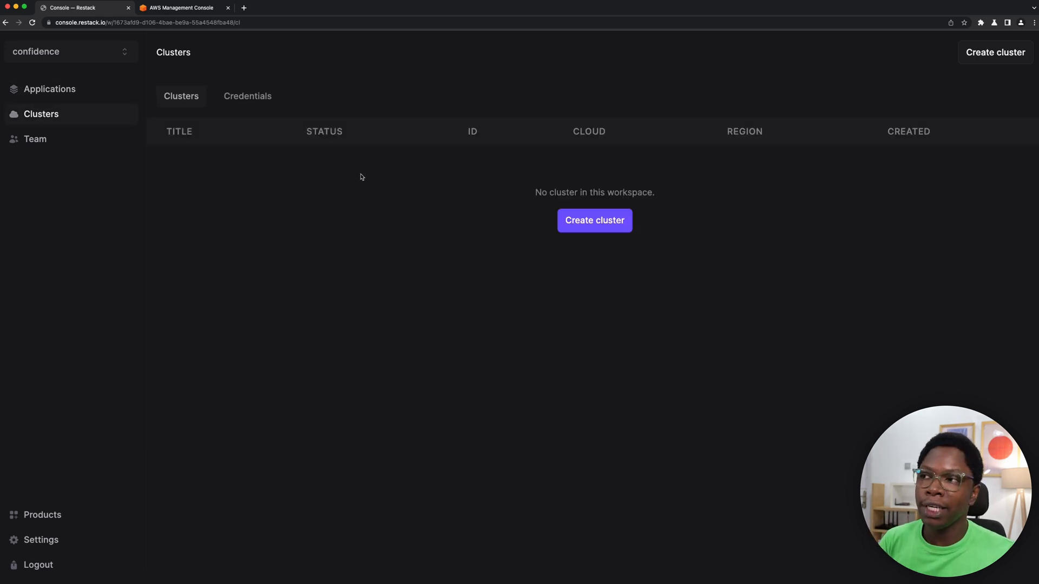
click(593, 220)
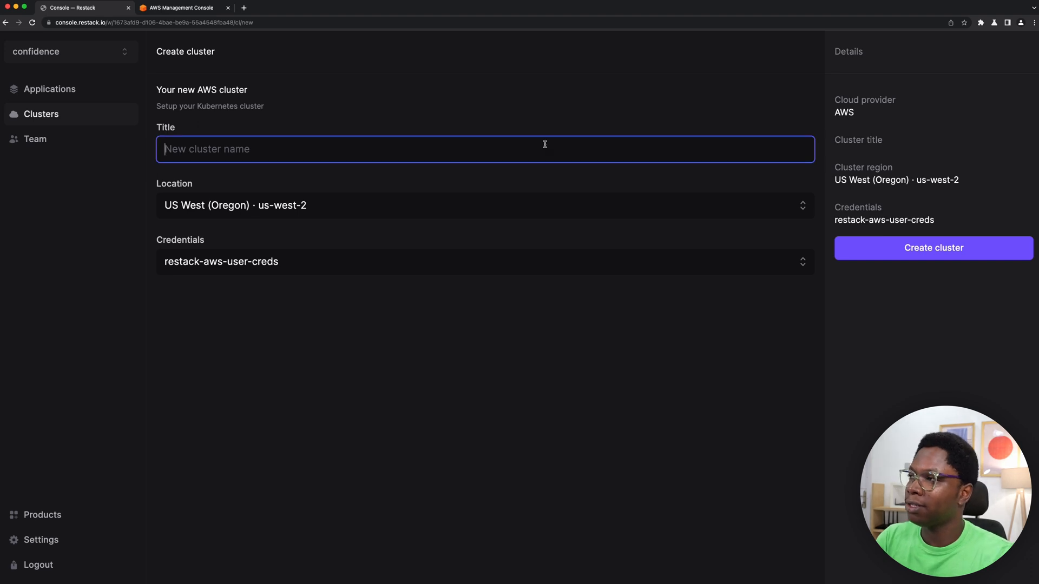
text(appsmith)
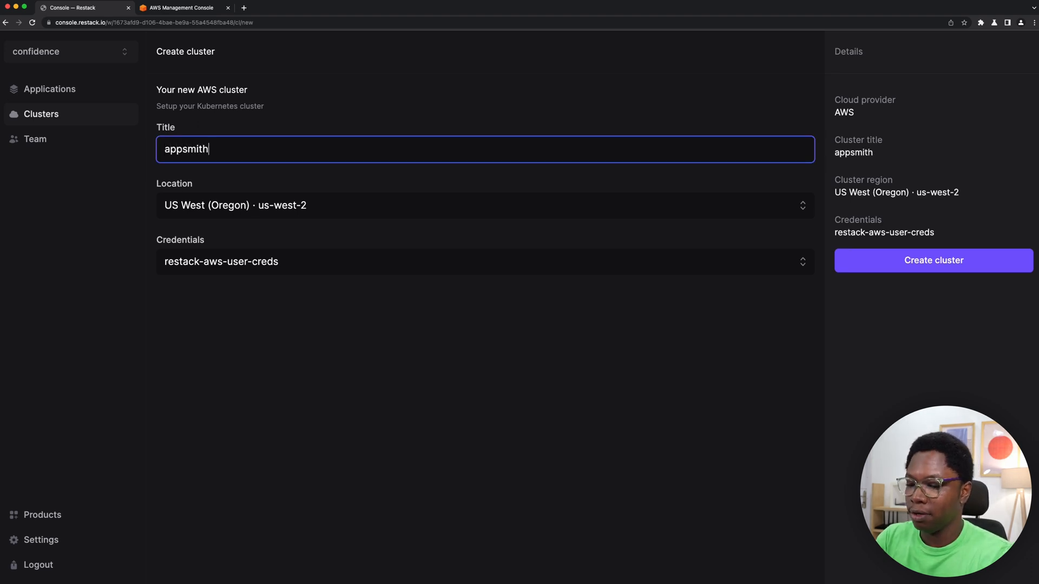
text(-restack)
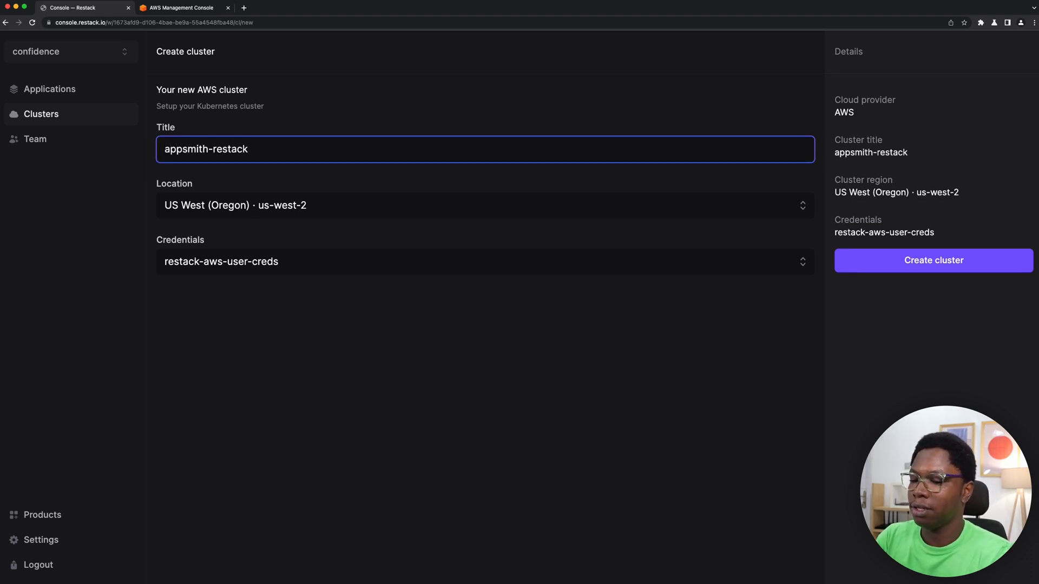
text(-cluste)
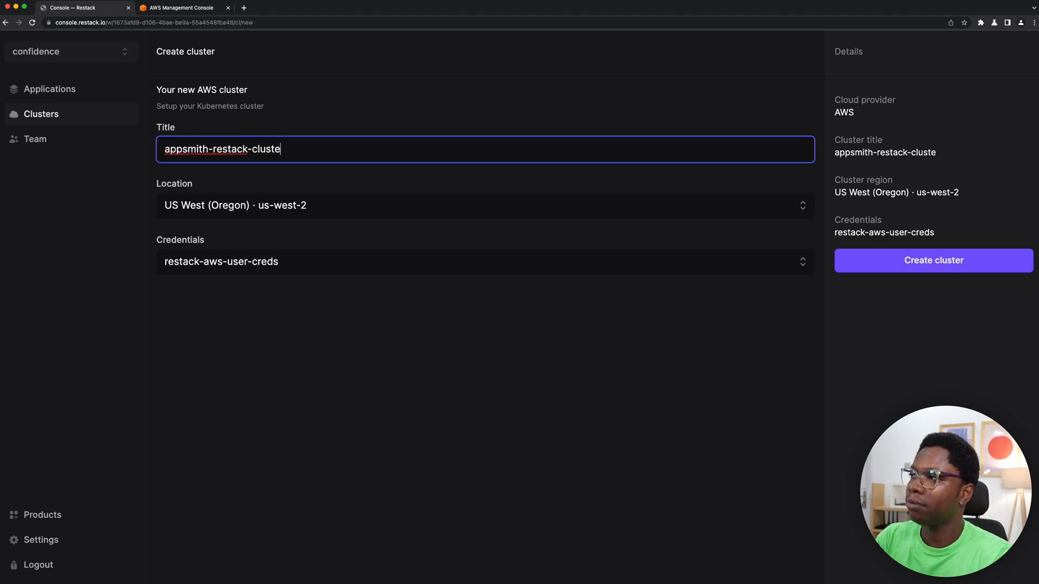
text(r)
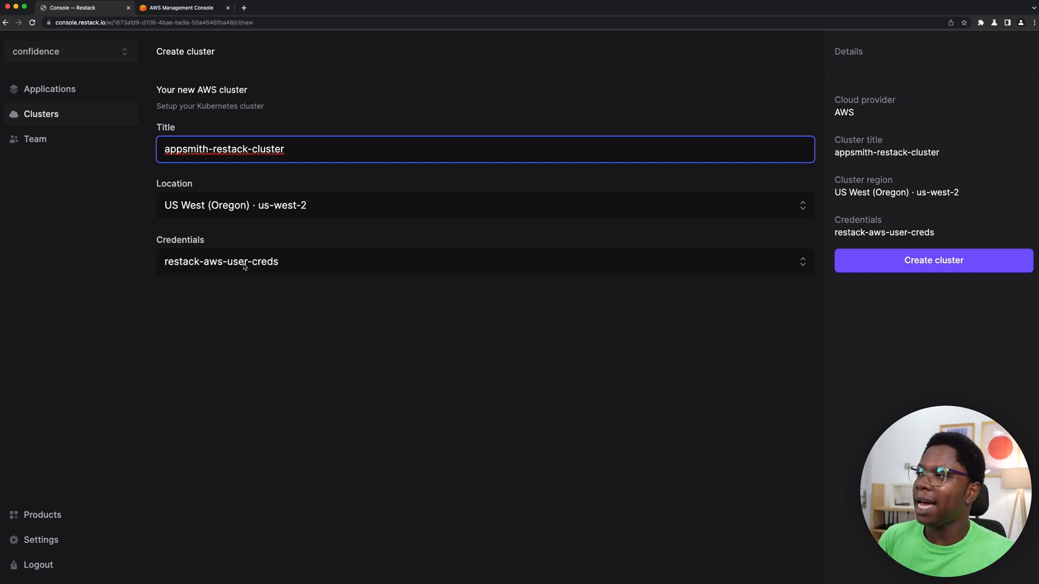
click(484, 262)
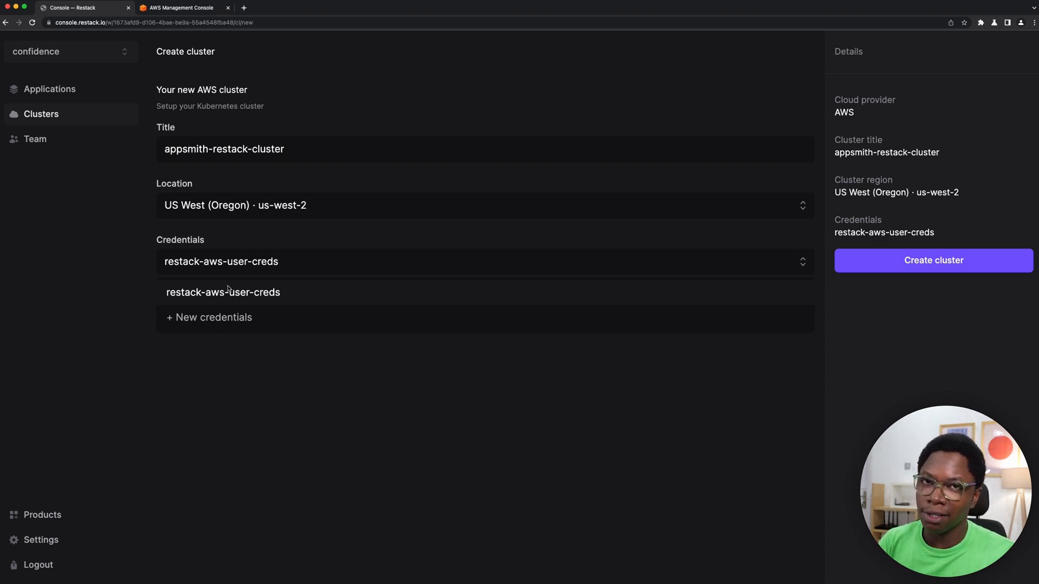
mouse_move(208, 318)
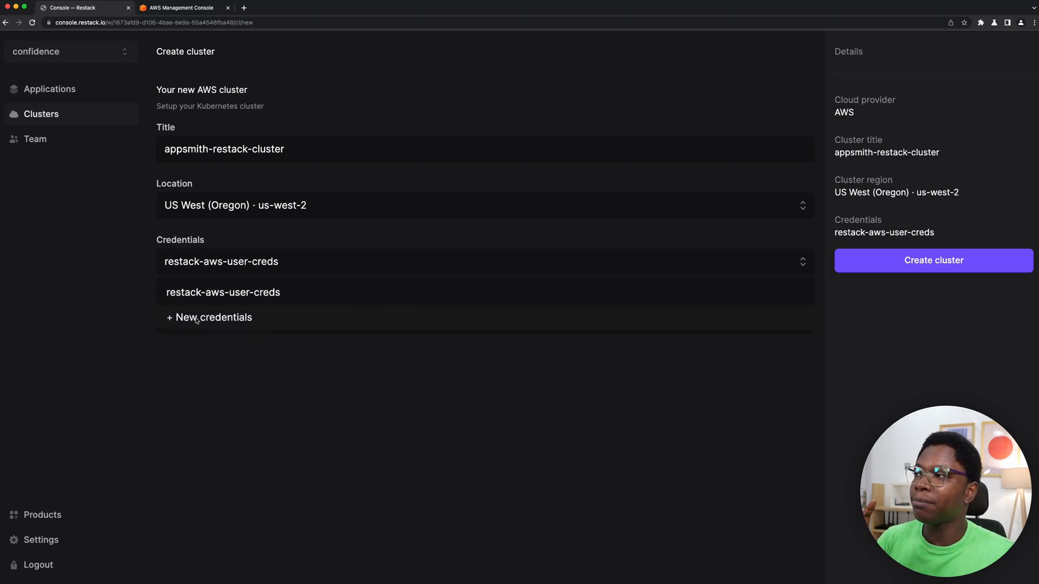
- Add new AWS credentials titled restack-aws-creds, then switch to the AWS console for the access key
click(213, 318)
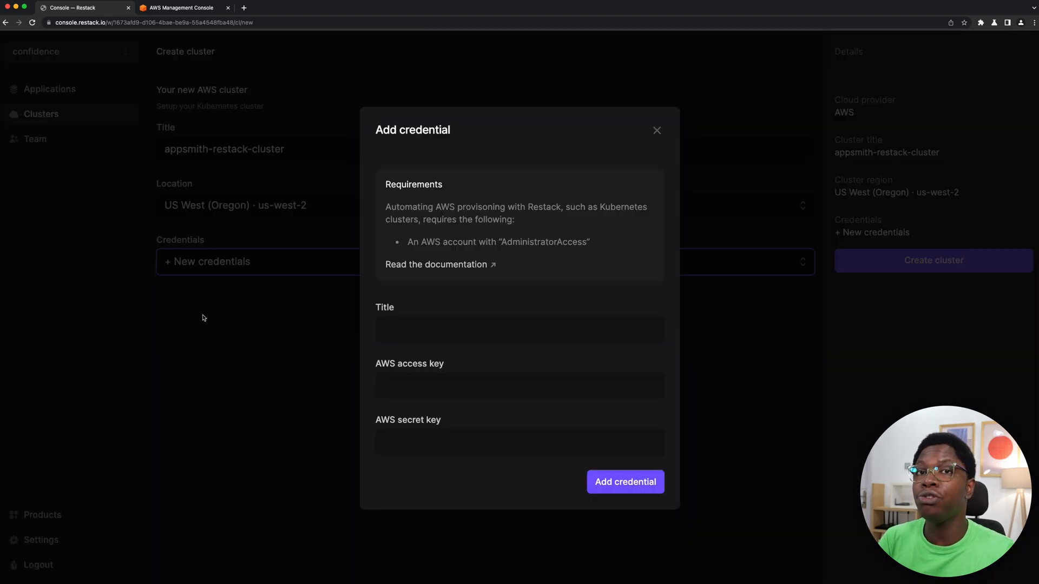
click(518, 329)
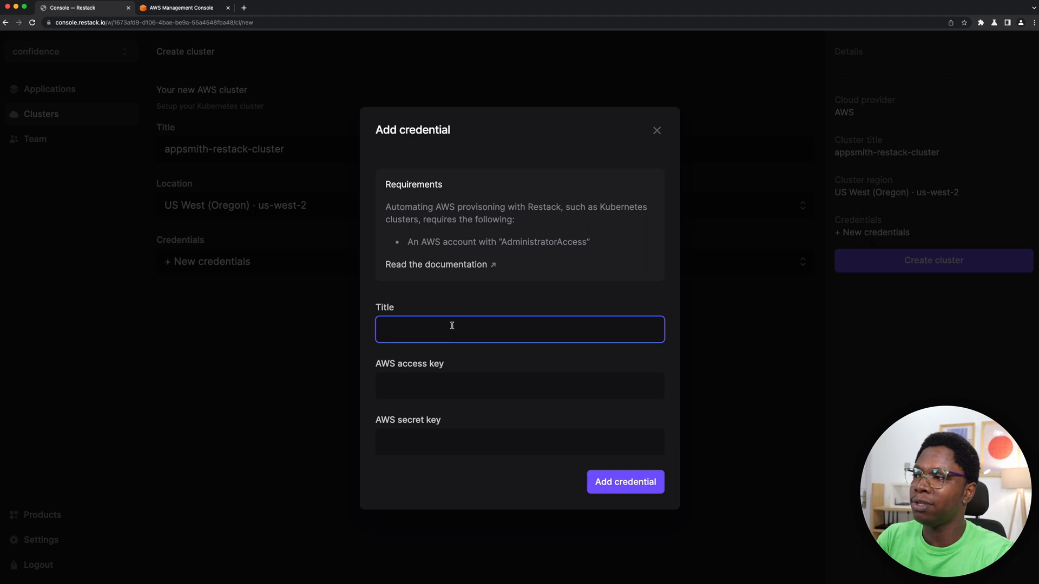
text(restack-aws-creds)
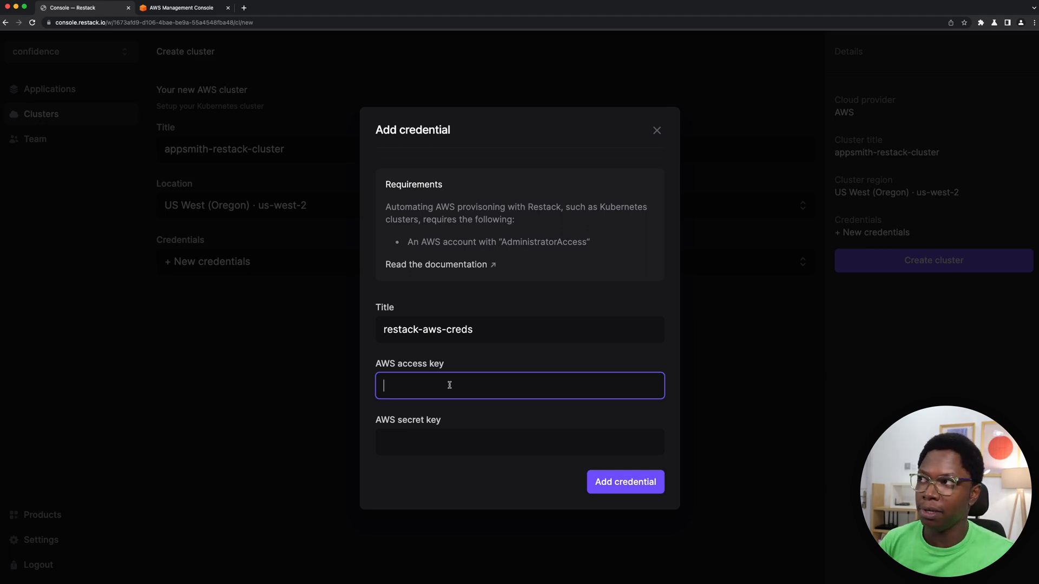
click(185, 7)
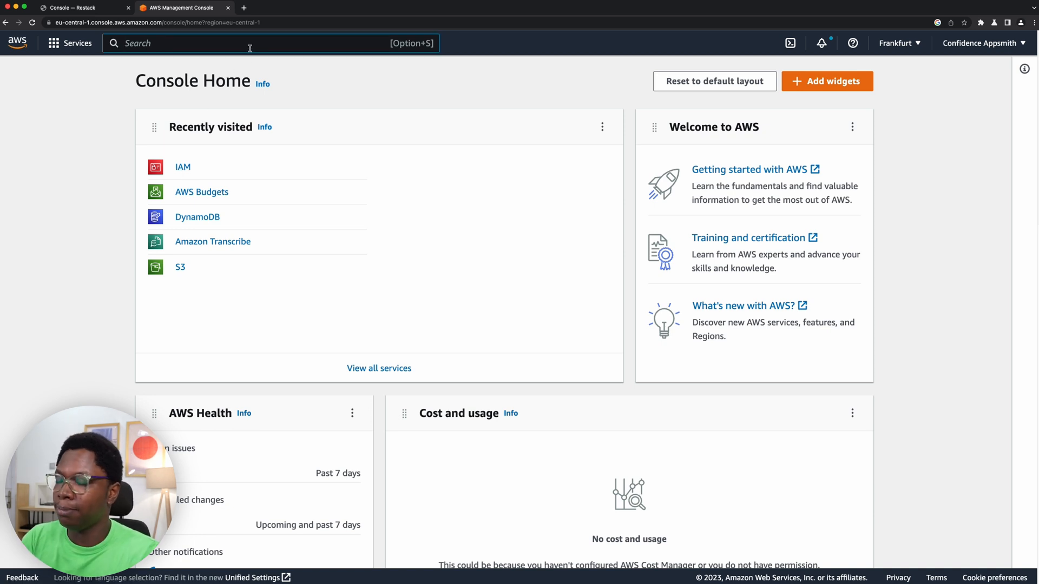
- Search for 'iam' and open the IAM service's Users list
text(iam)
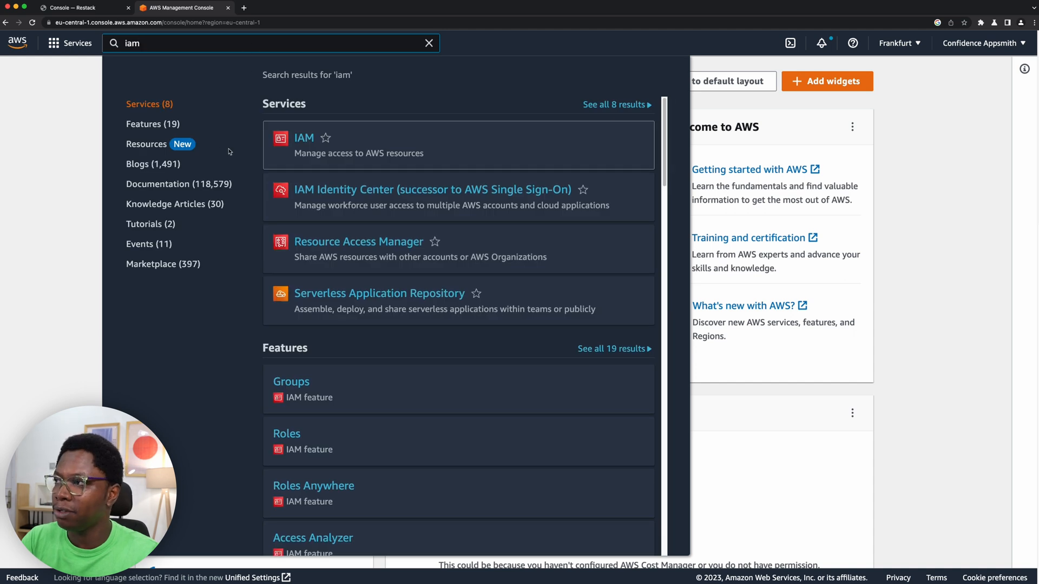
click(304, 138)
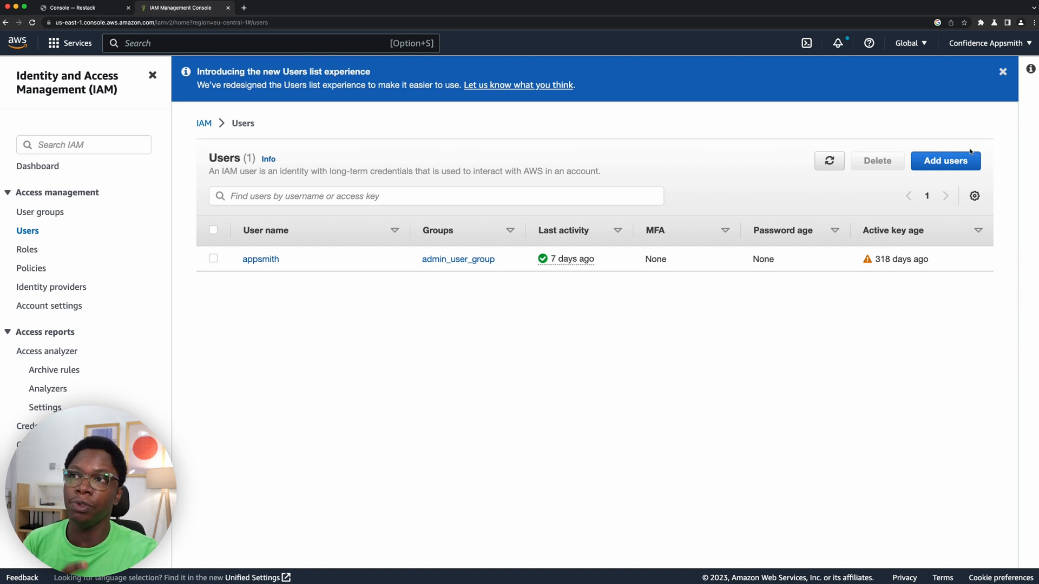
- Add an IAM user named restack-aws-user and continue to permissions
click(945, 161)
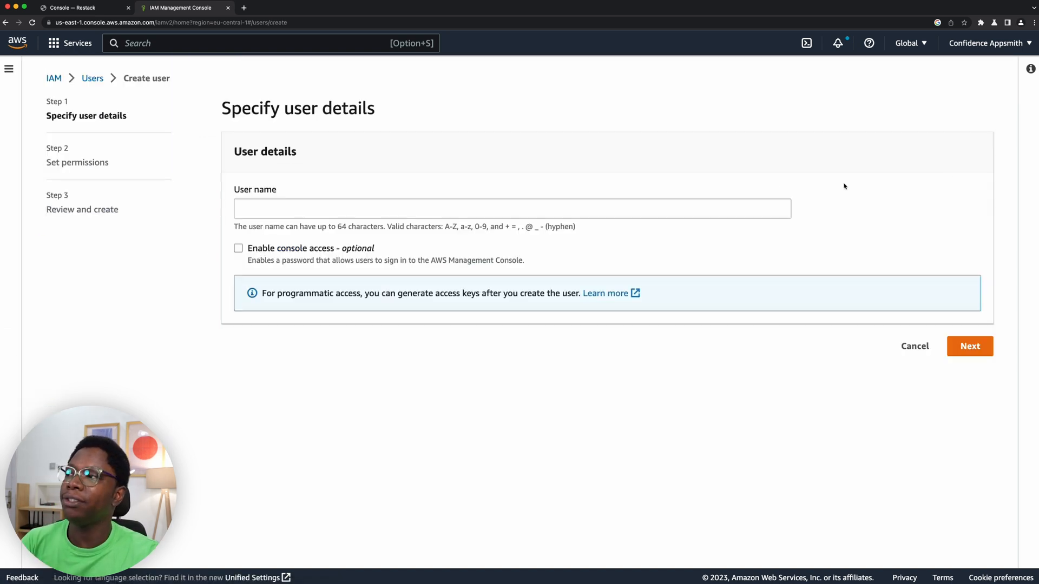
click(511, 208)
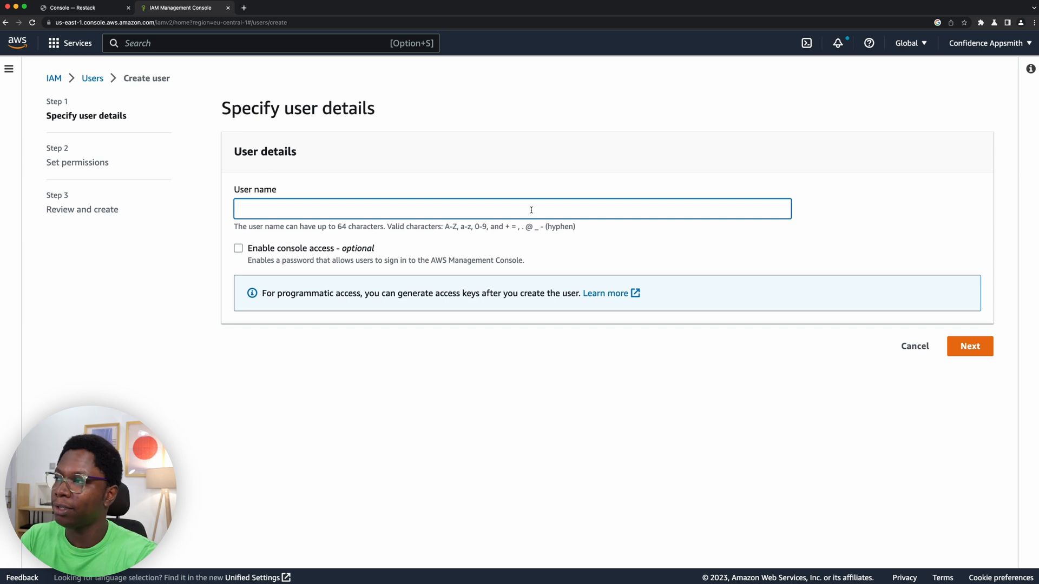
text(restack-aws-u)
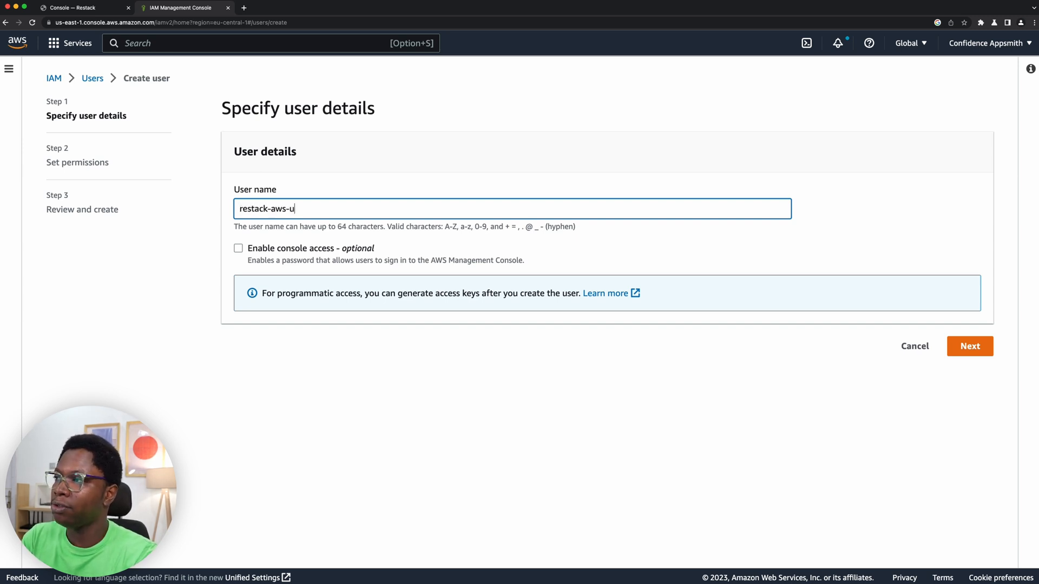
text(ser)
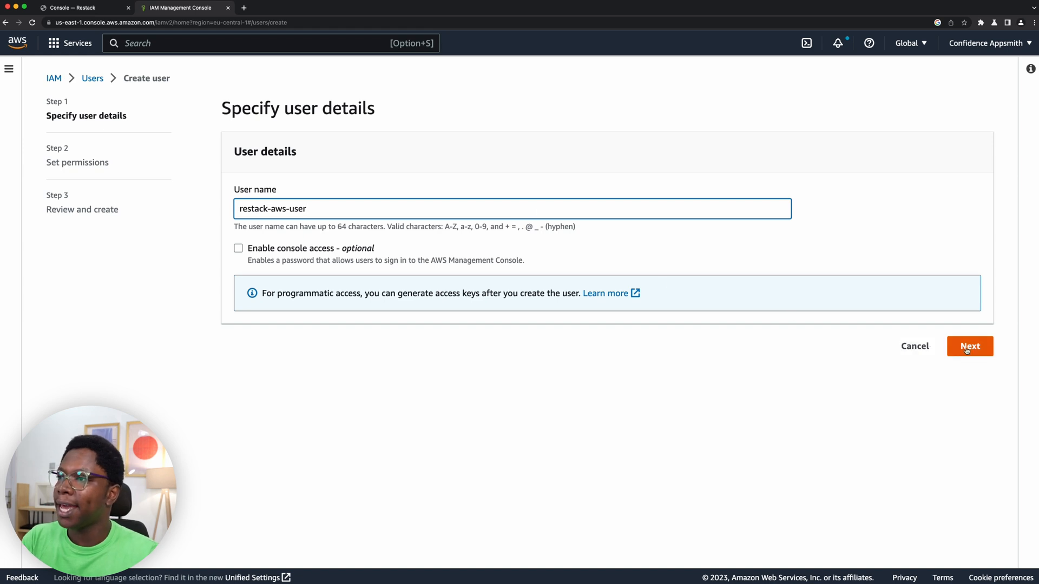
click(969, 345)
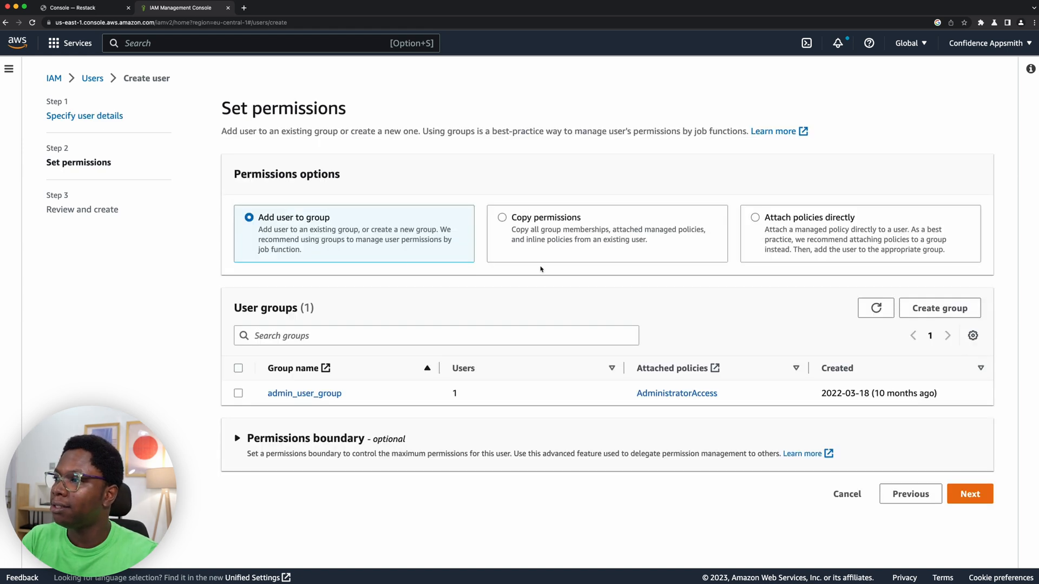
mouse_move(396, 242)
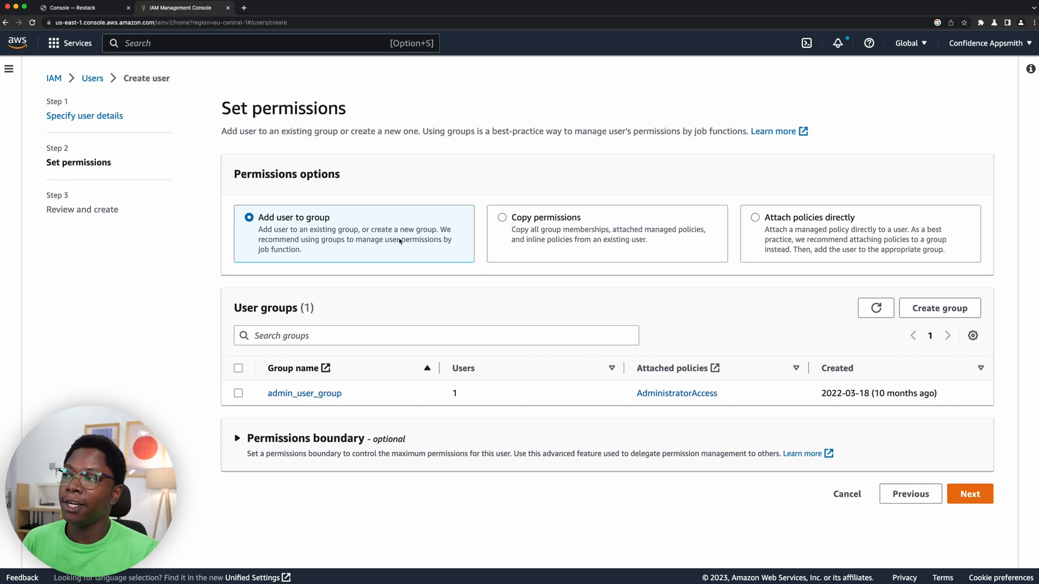
mouse_move(304, 393)
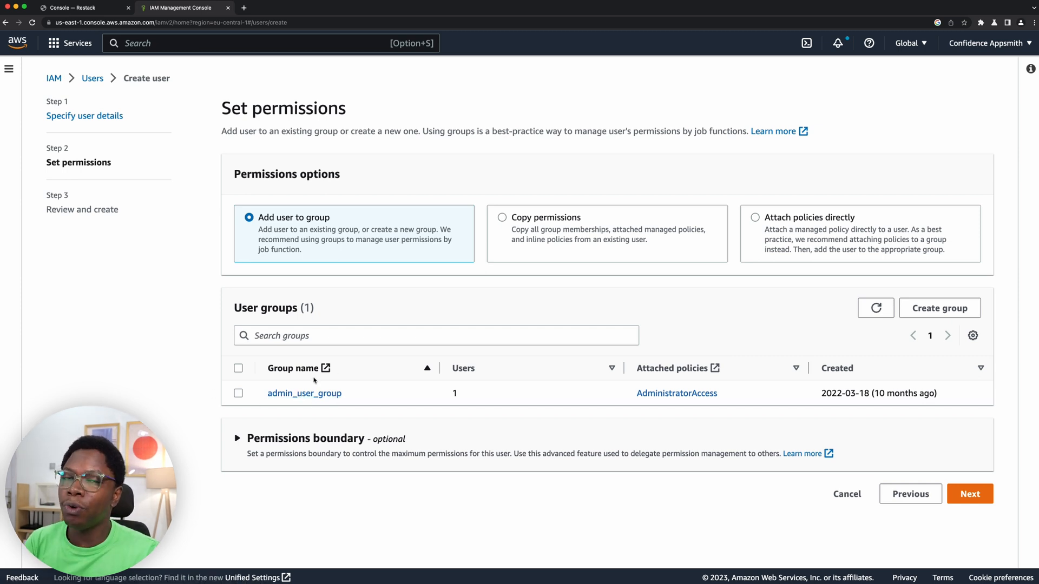
mouse_move(317, 375)
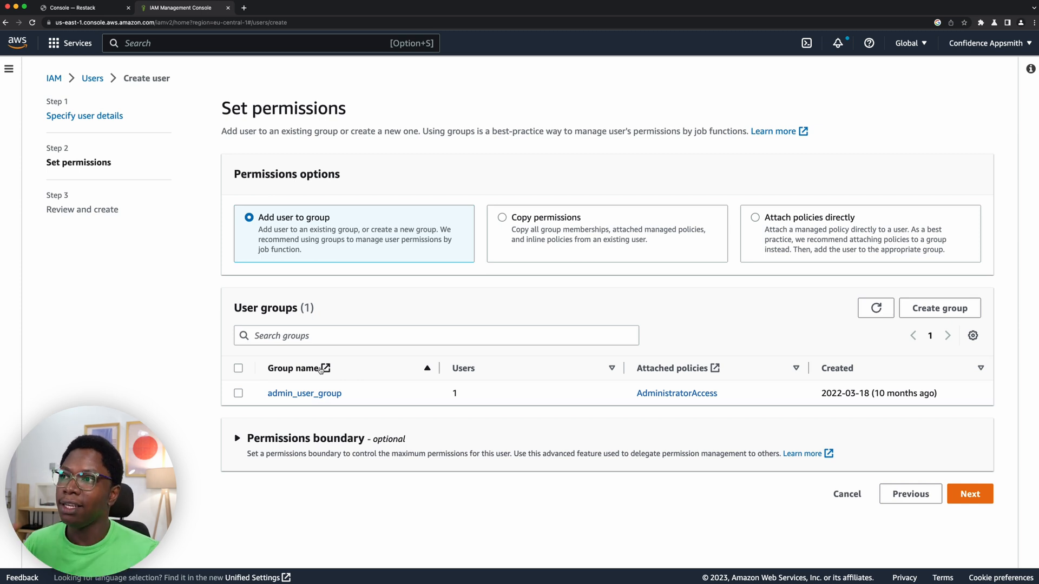
mouse_move(765, 222)
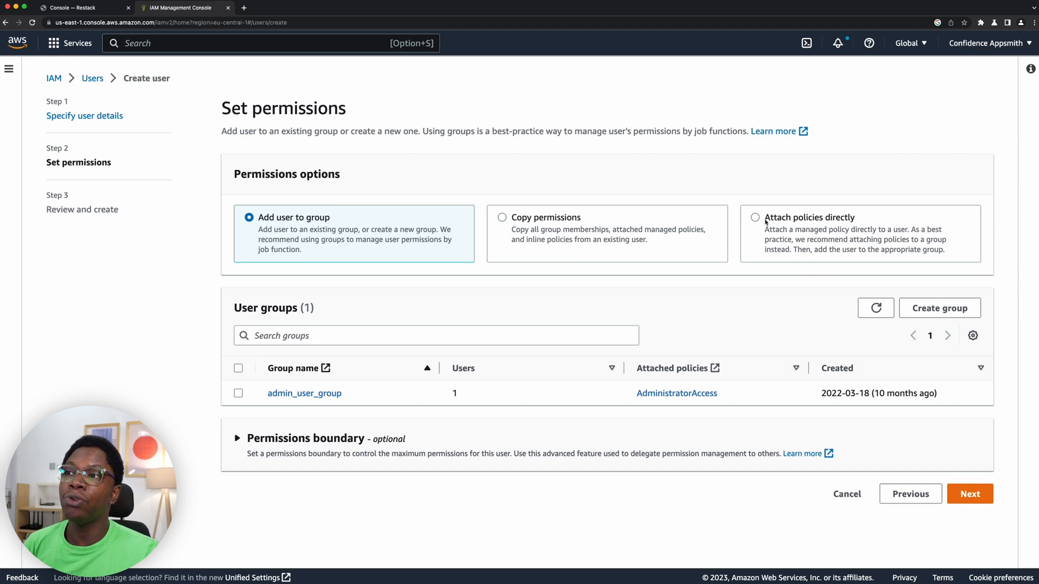
- Attach the AdministratorAccess policy directly and create the user
click(755, 218)
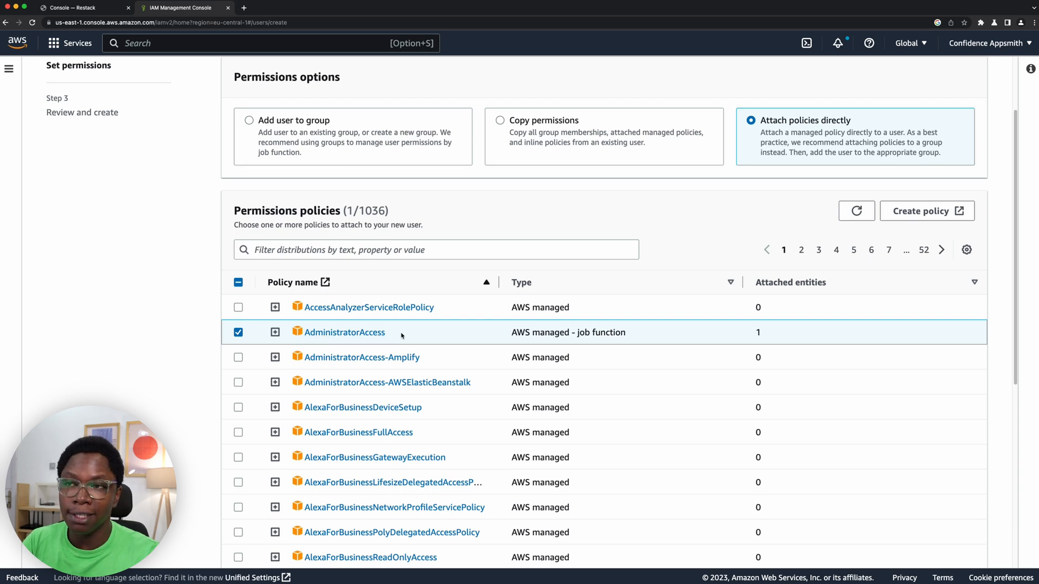
scroll(down, 3)
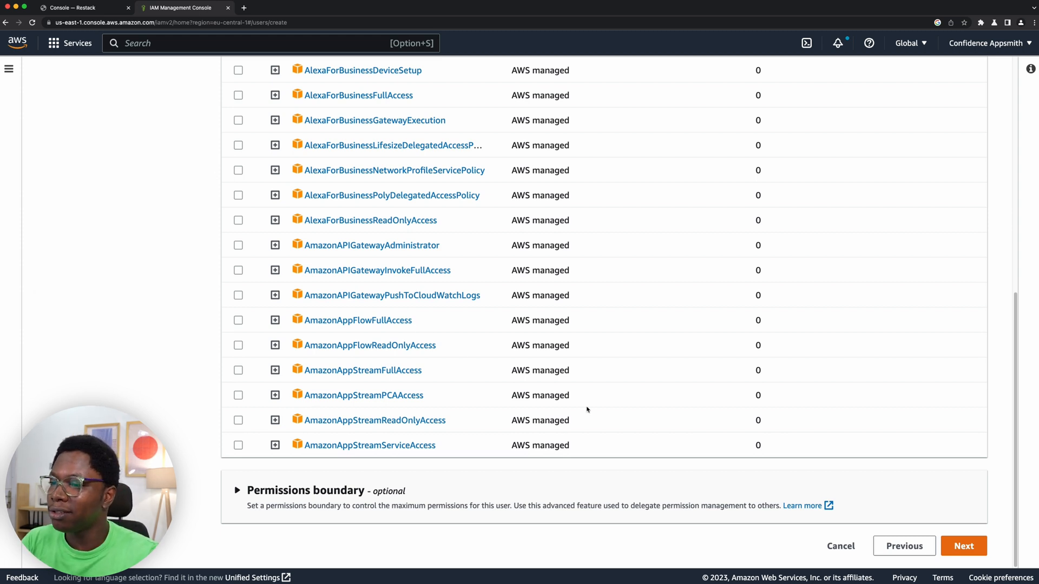
click(962, 546)
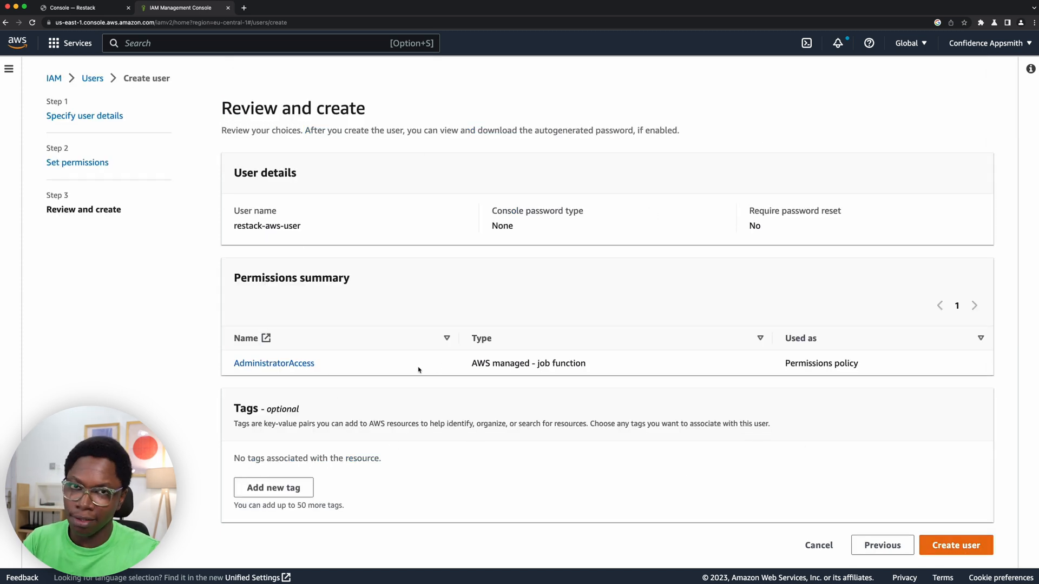
click(955, 544)
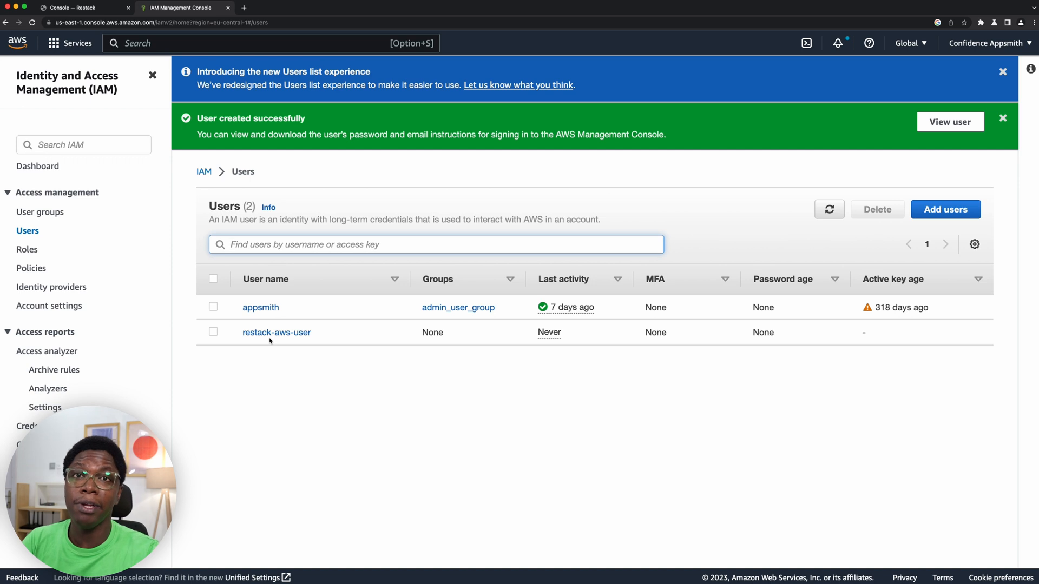
- From restack-aws-user's Security credentials tab, start creating an access key
click(277, 332)
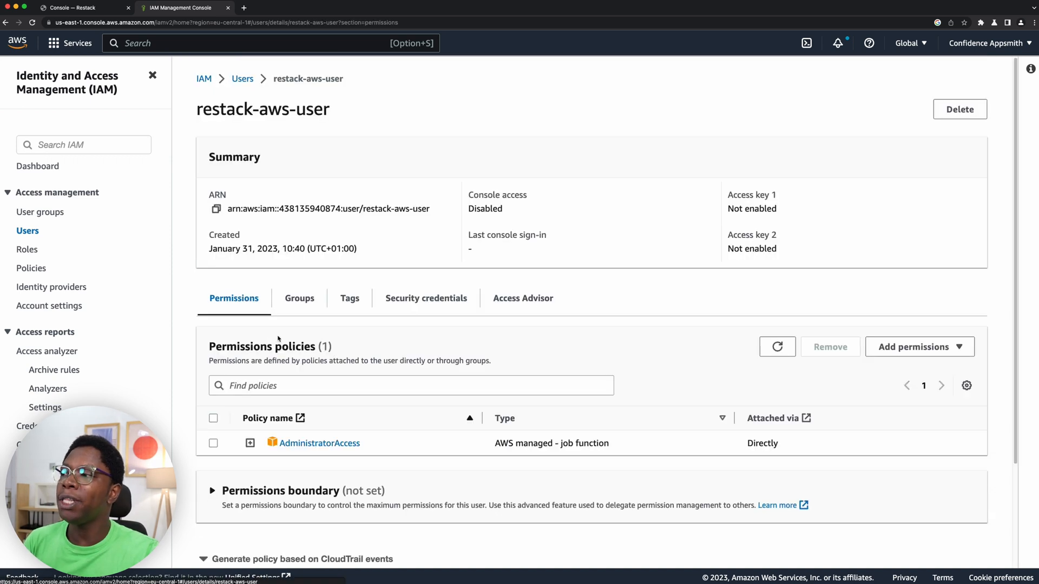
mouse_move(461, 345)
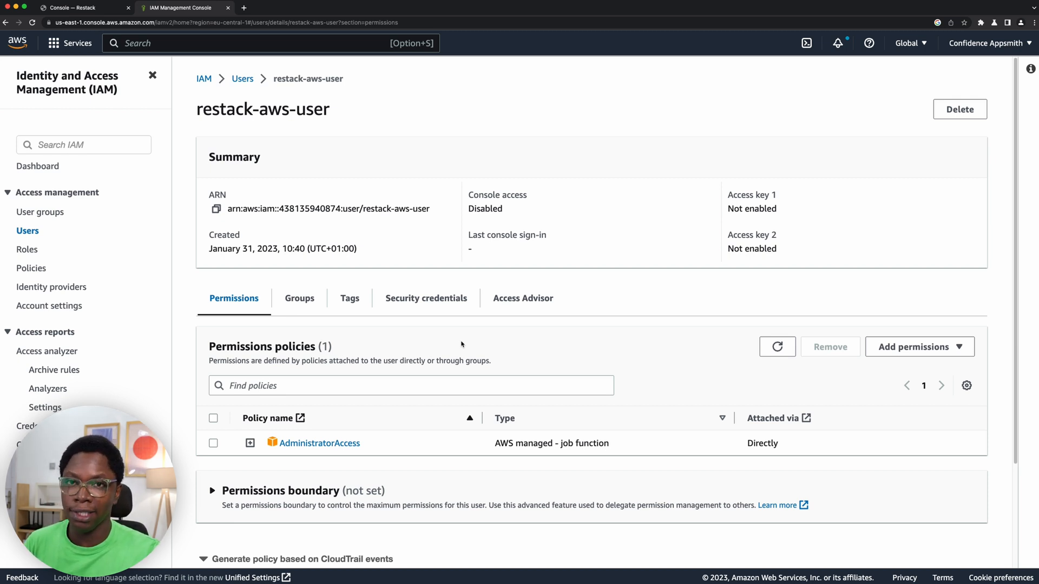
scroll(down, 3)
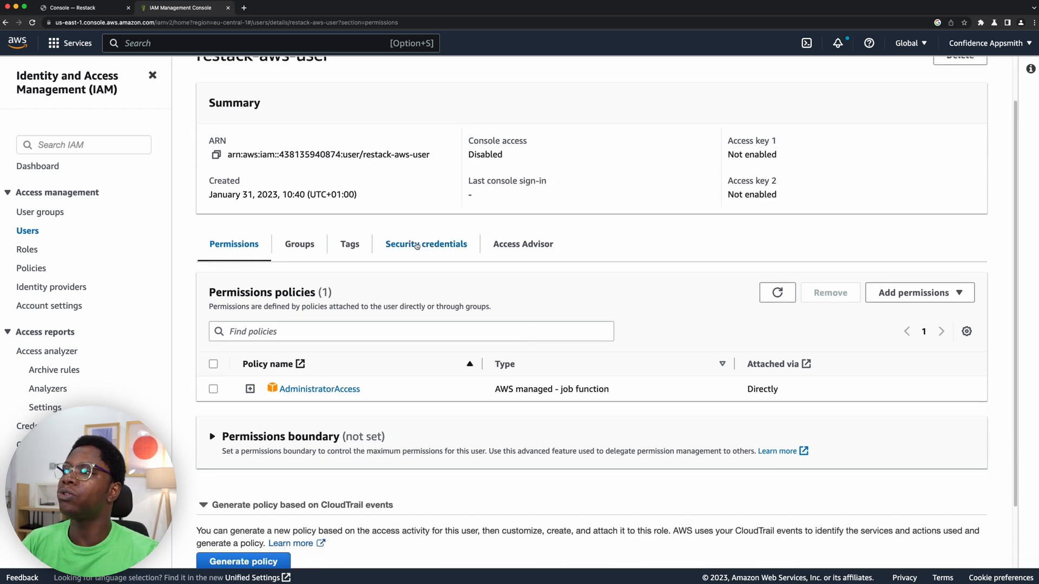
click(426, 244)
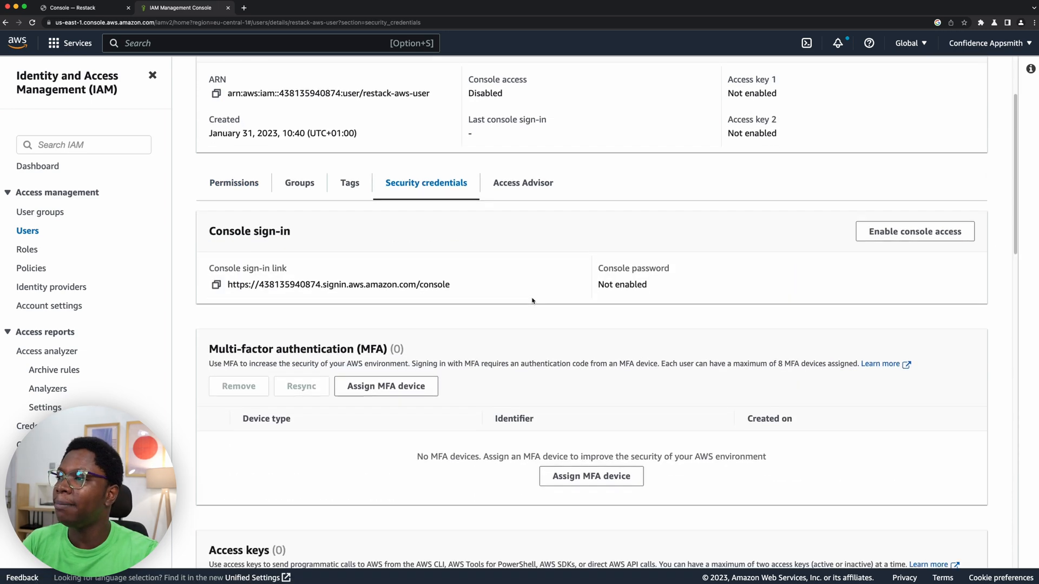
scroll(down, 3)
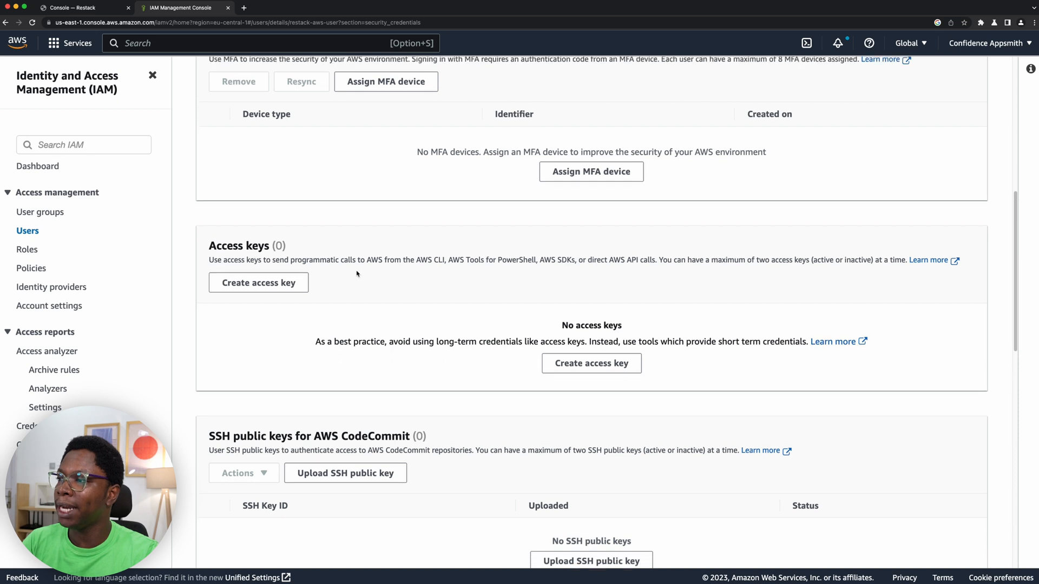
scroll(down, 3)
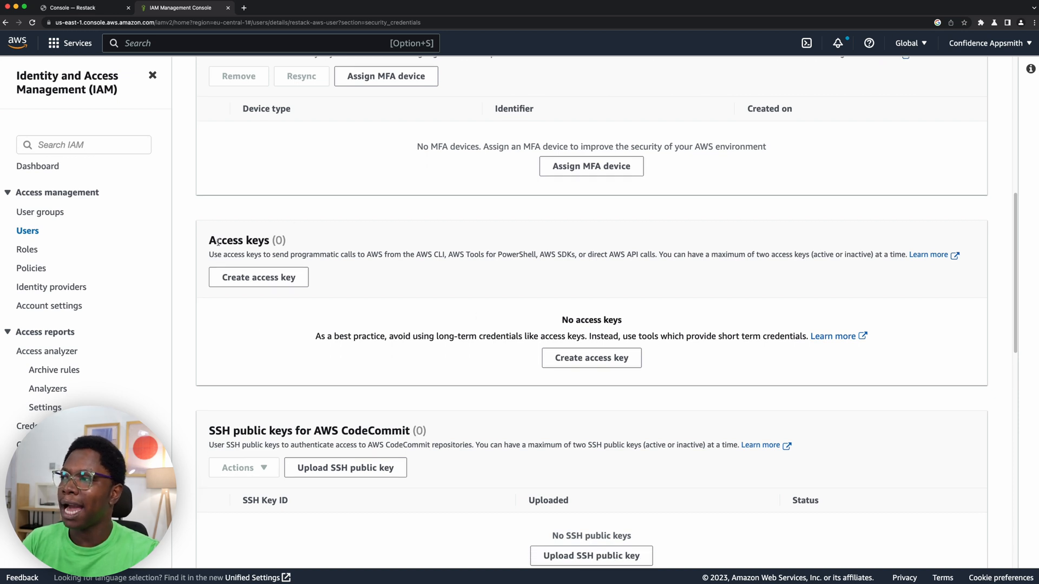
click(258, 277)
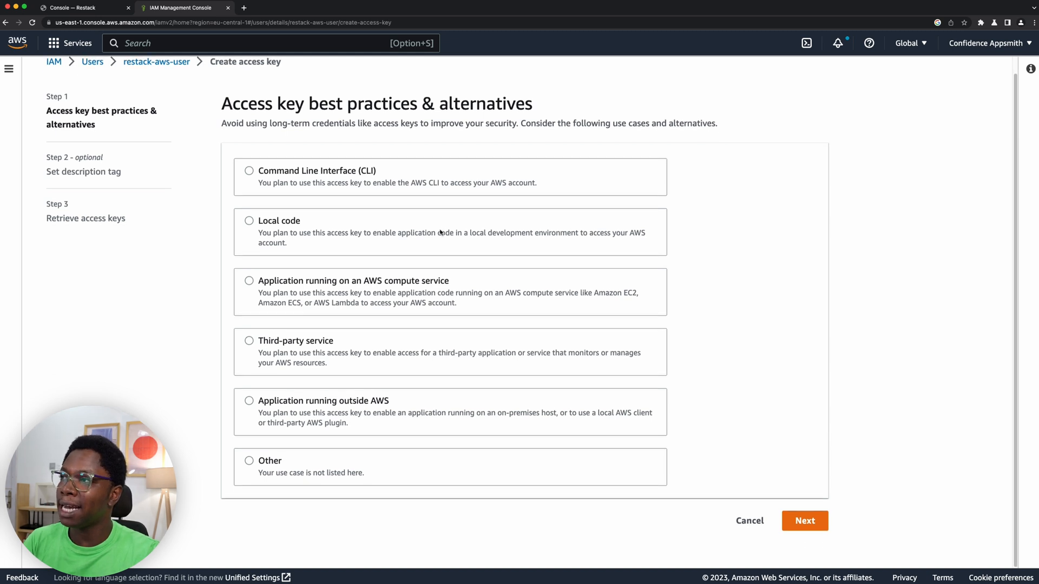
- Choose the third-party service use case and acknowledge the recommendation
click(249, 341)
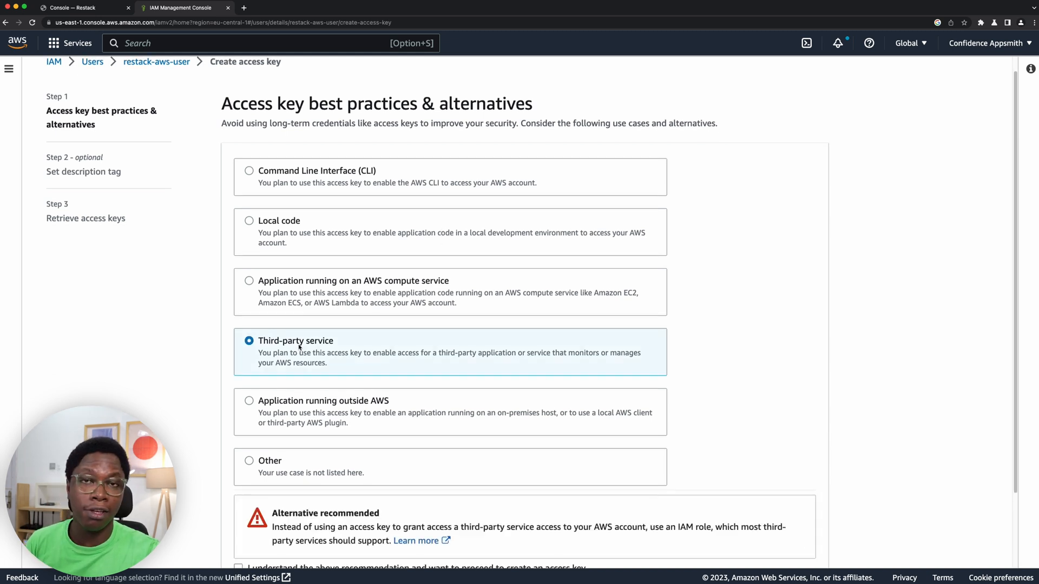
scroll(down, 3)
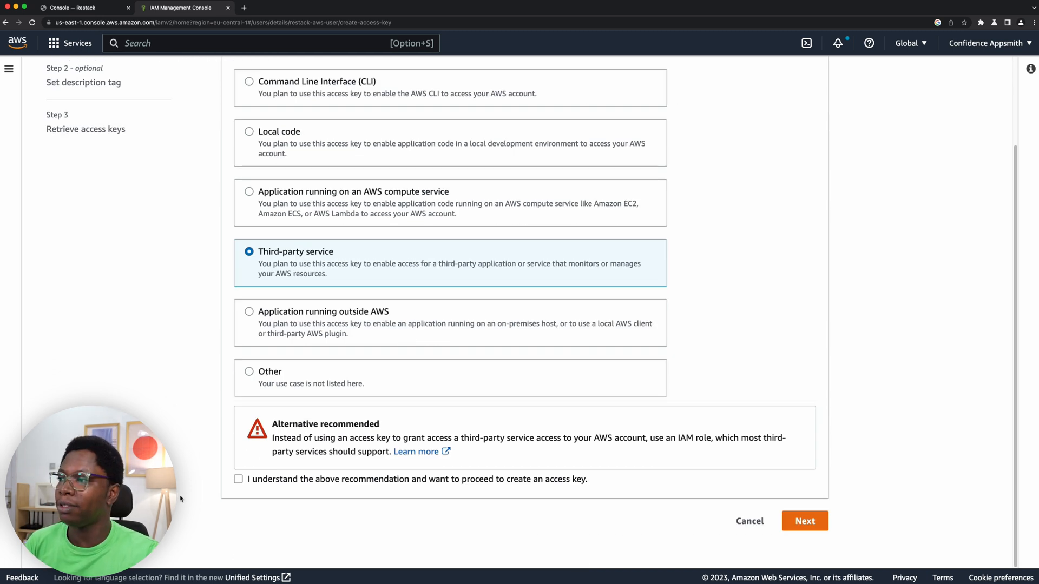
click(238, 478)
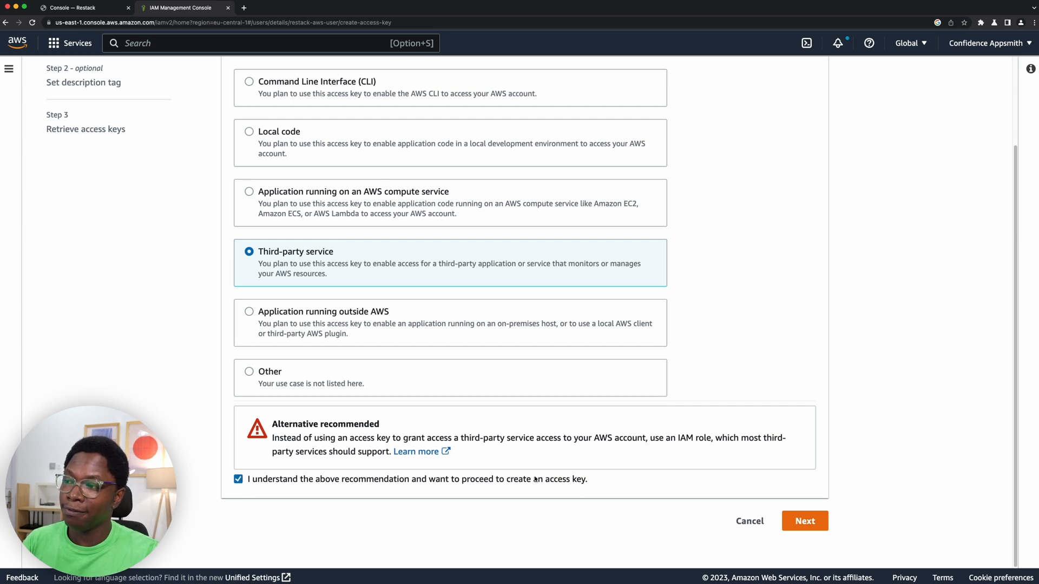
click(803, 520)
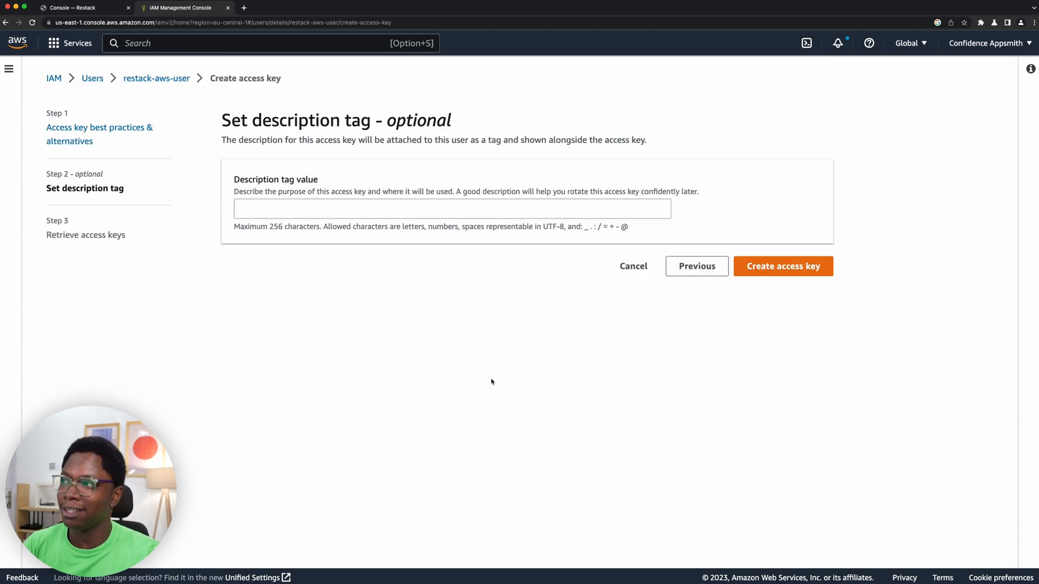
- Tag the key with description restack_access_key and create it
click(452, 209)
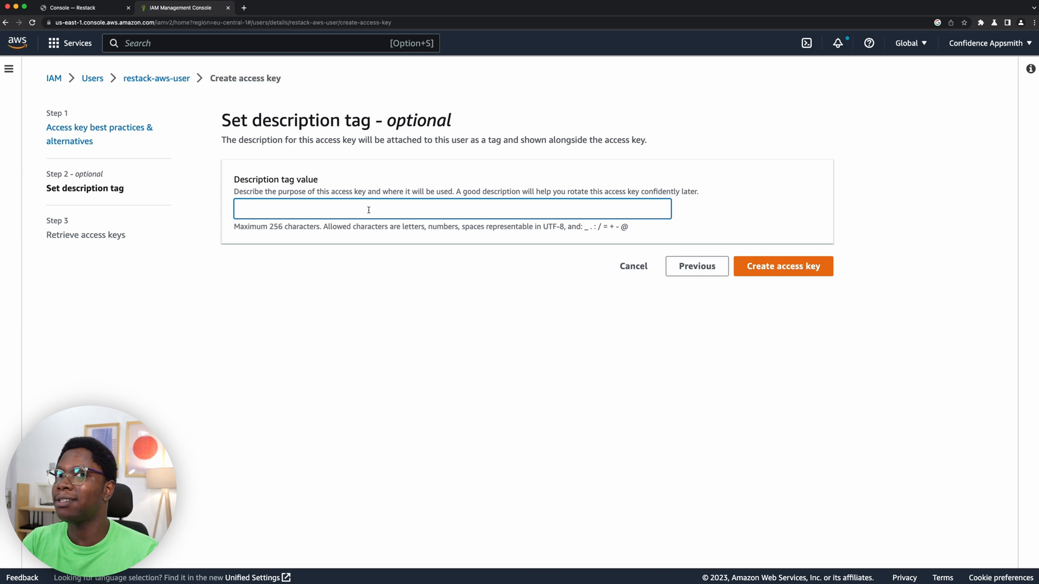
text(restack_access_ke)
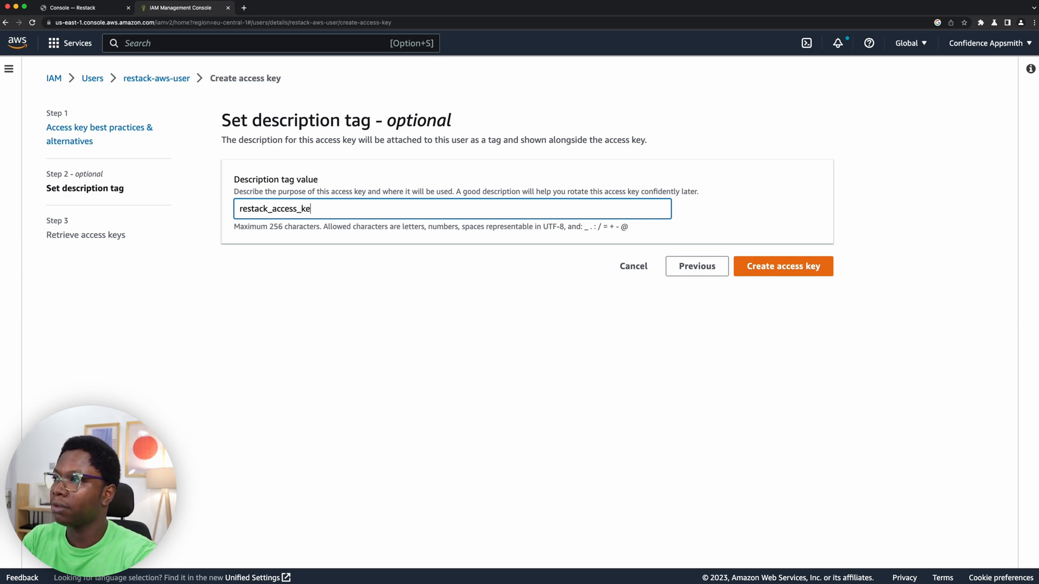
click(782, 265)
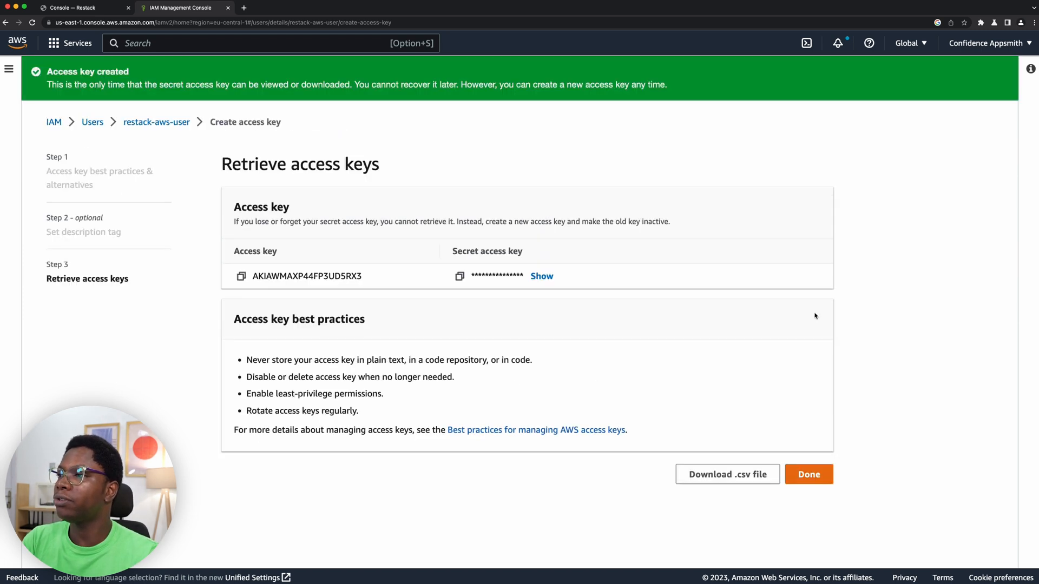
double_click(306, 277)
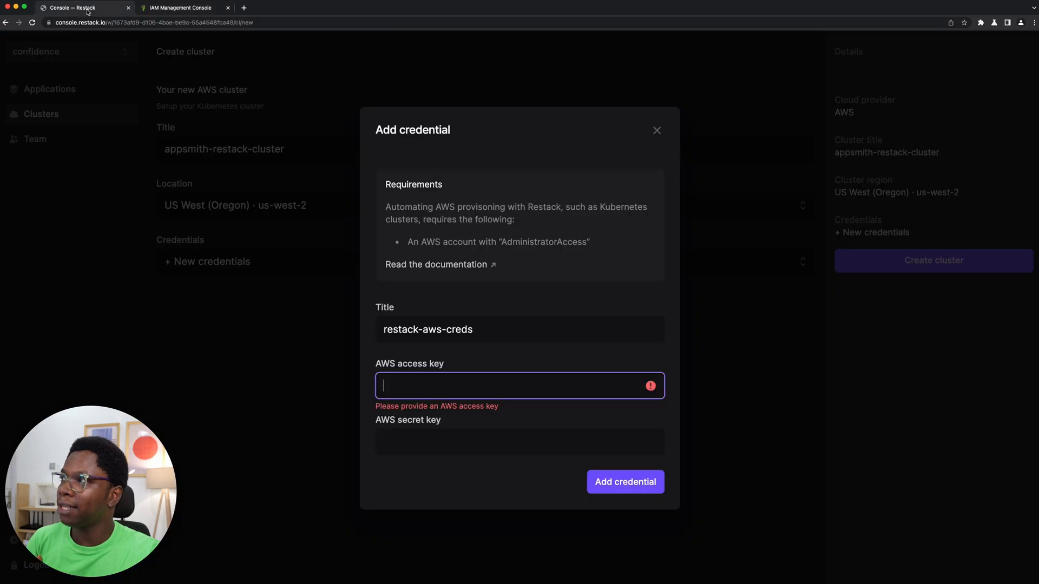
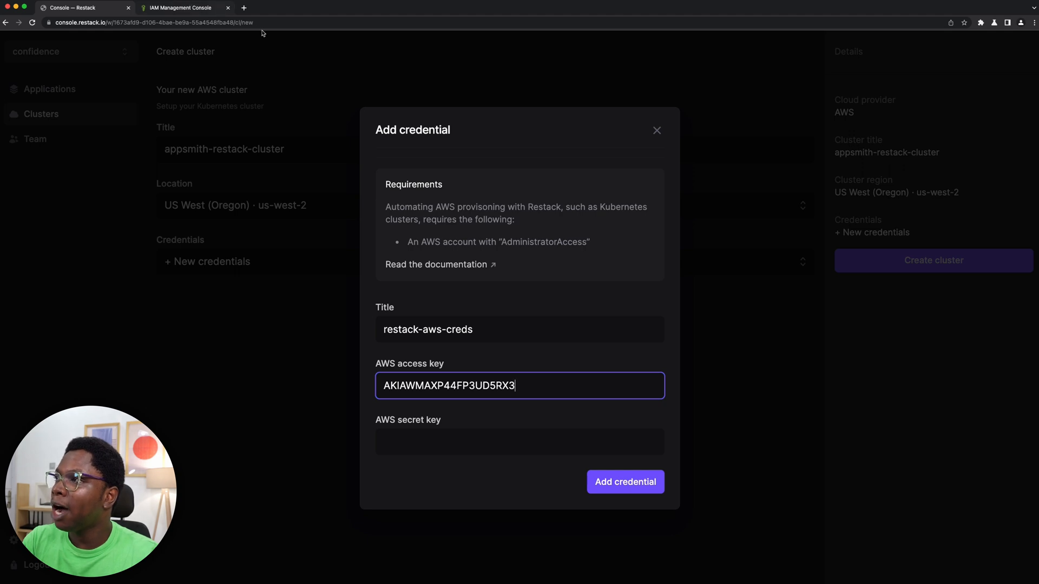
click(180, 7)
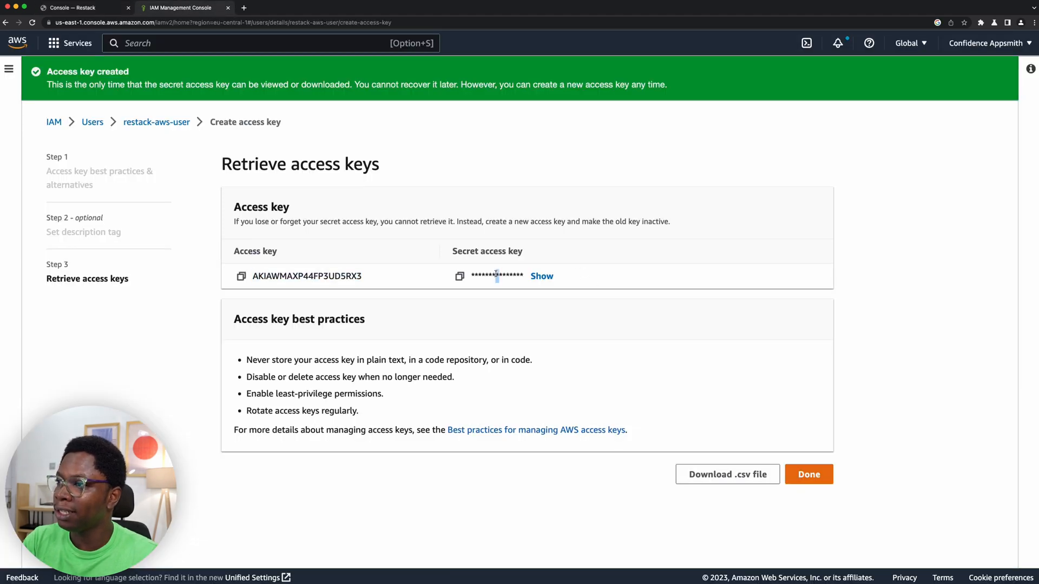
click(541, 276)
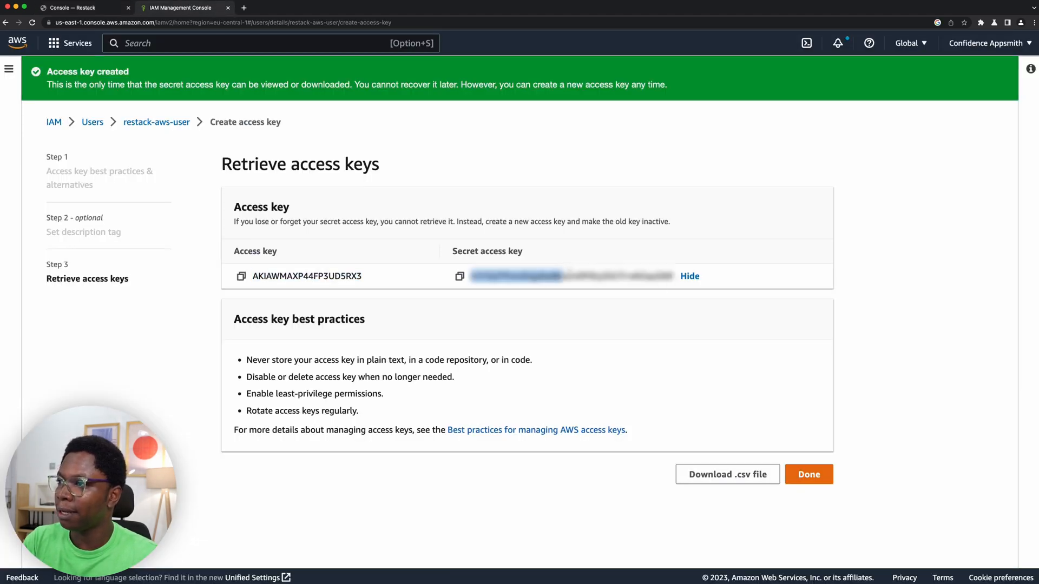
click(459, 277)
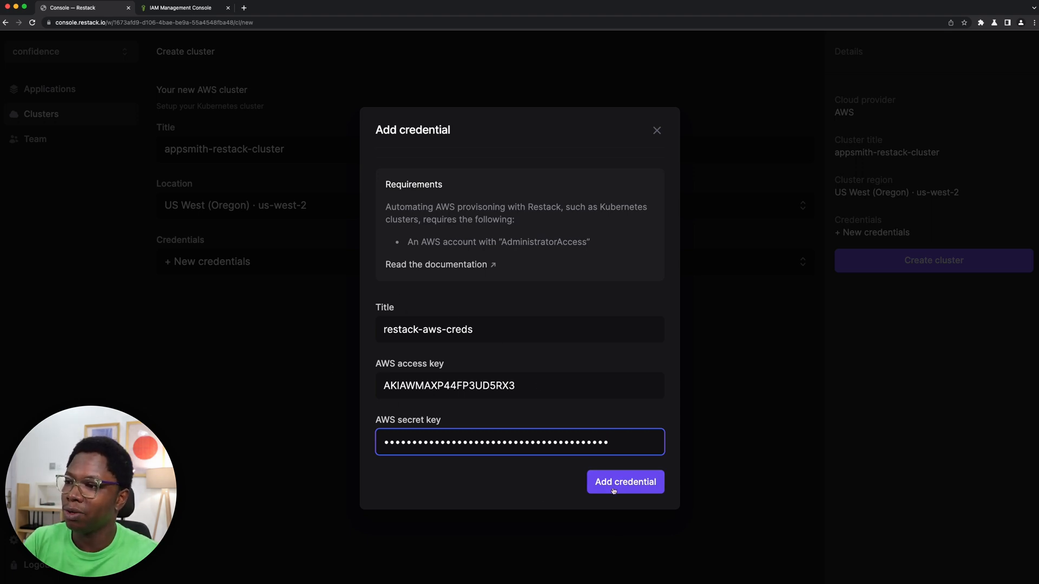
click(623, 482)
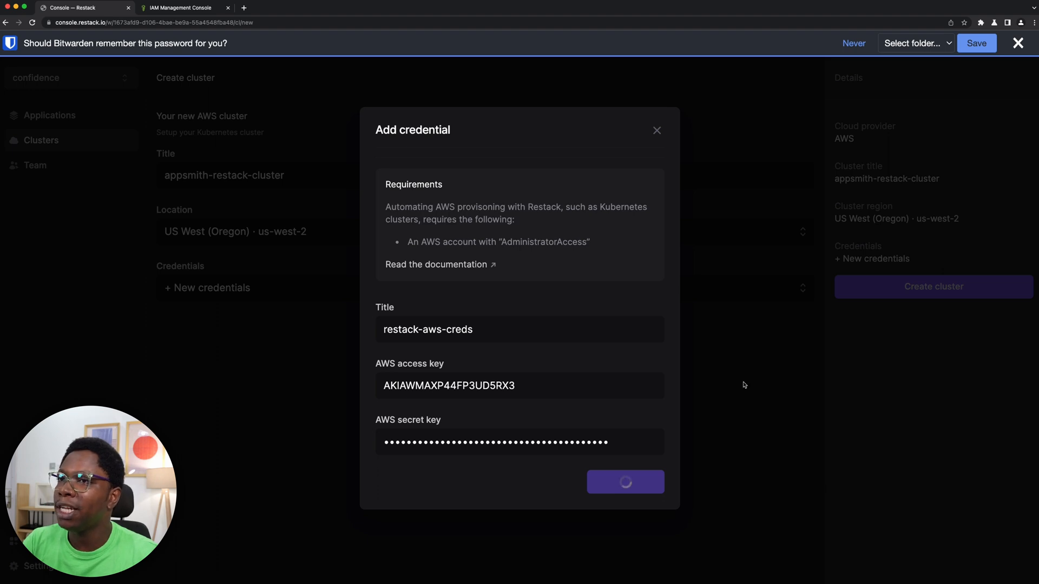
click(624, 481)
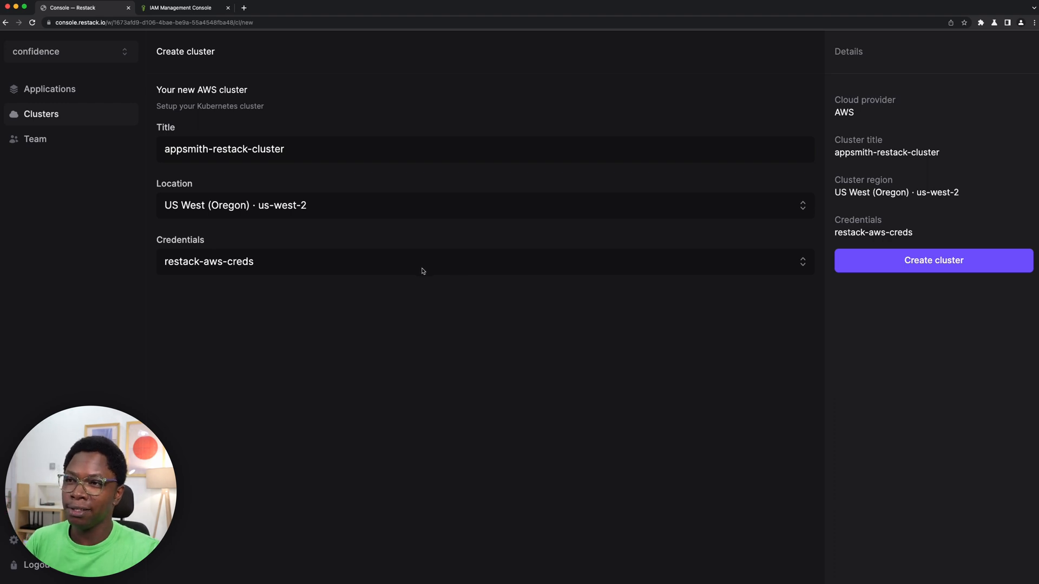
- Create appsmith-restack-cluster in US West (Oregon) with the restack-aws-creds credential
click(933, 261)
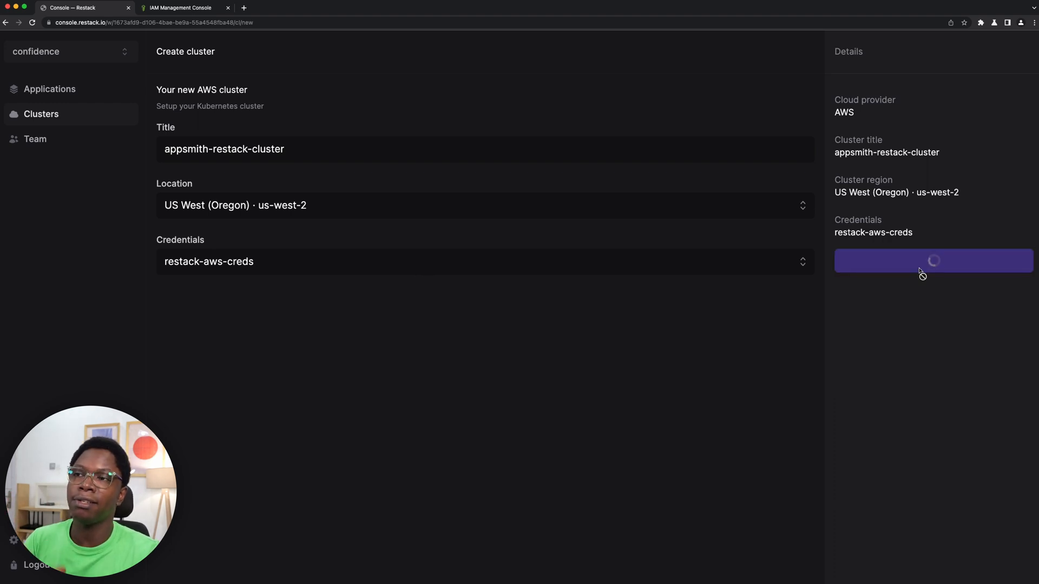
click(933, 260)
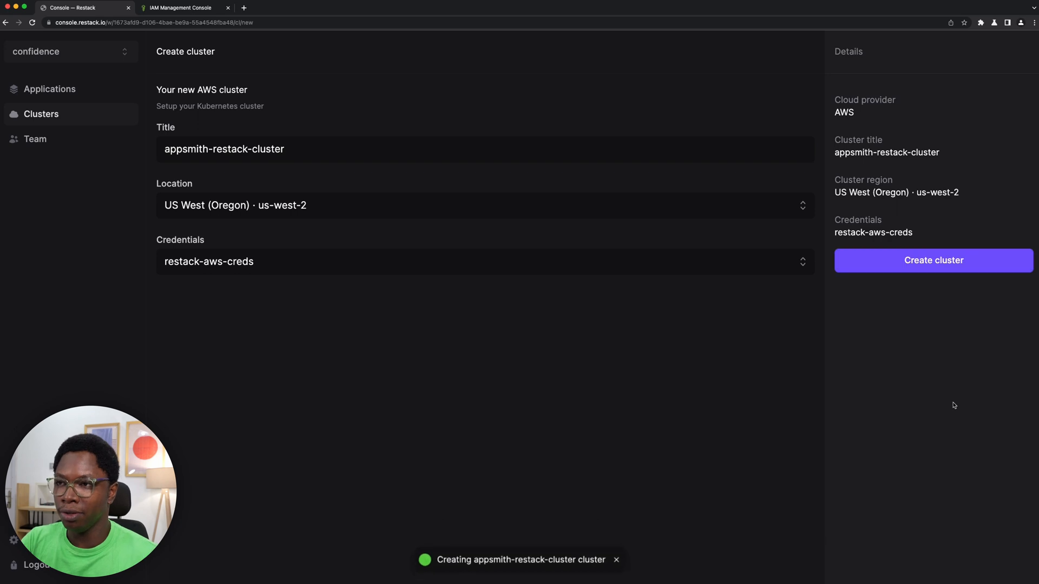
click(932, 260)
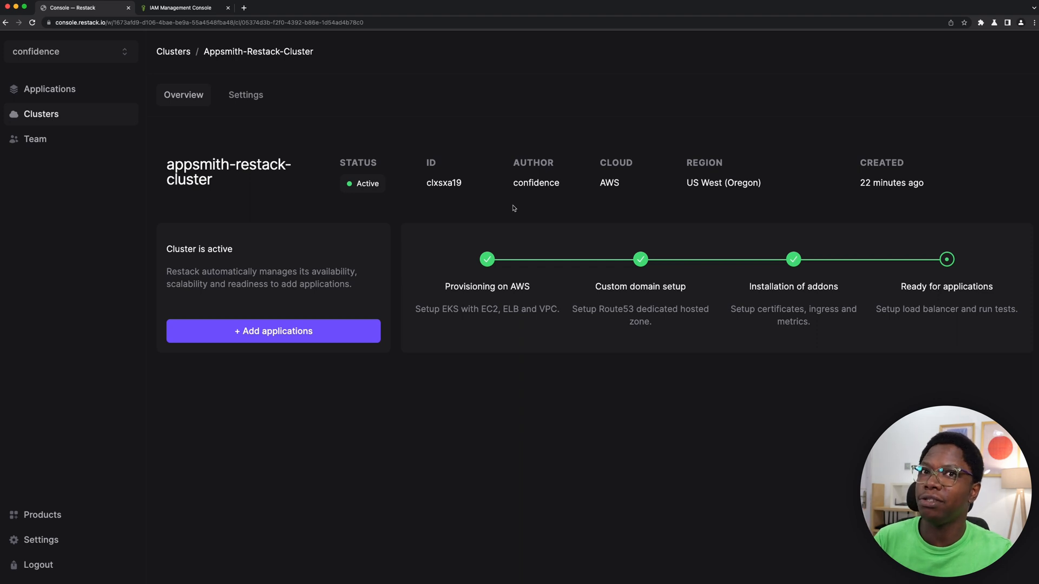
mouse_move(269, 381)
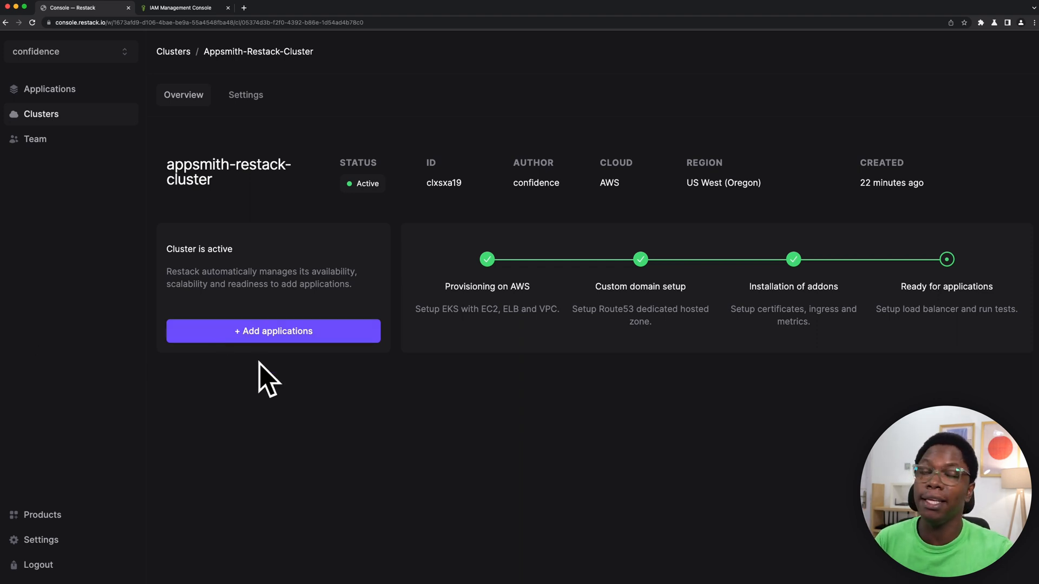
- Pick Appsmith from the Restack application catalog to add to the cluster
click(272, 331)
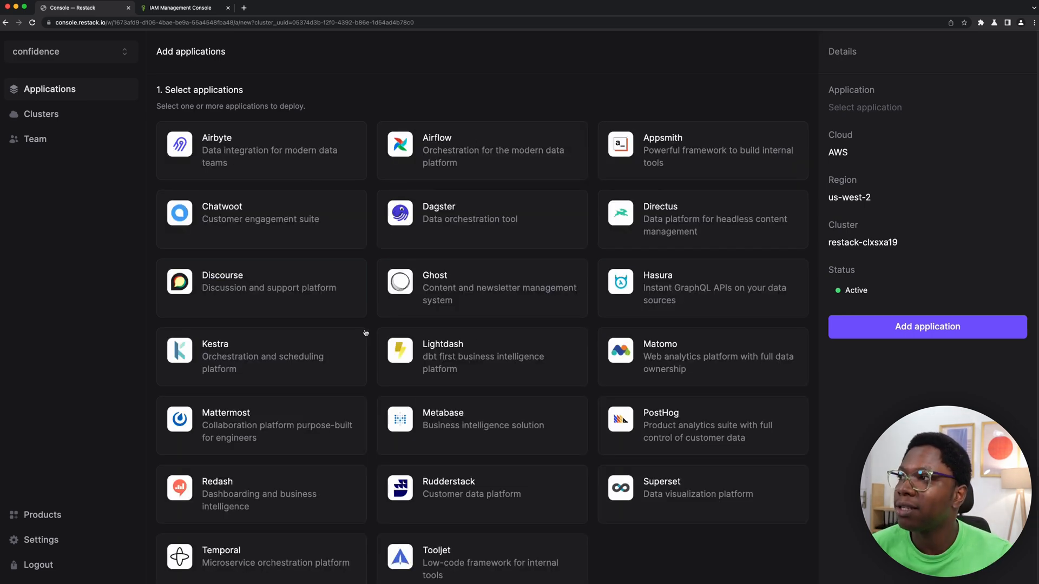
scroll(down, 3)
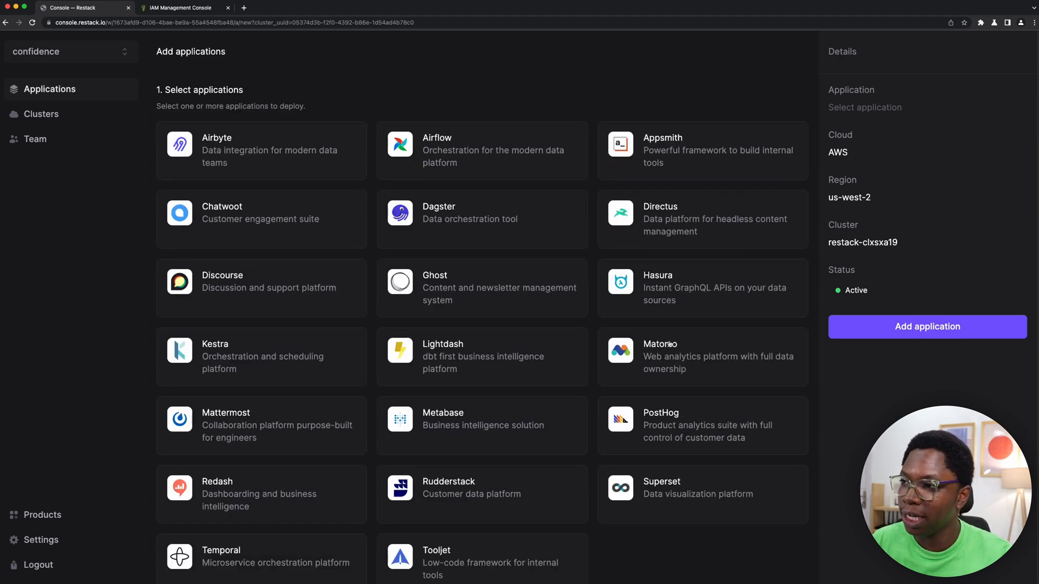
scroll(down, 3)
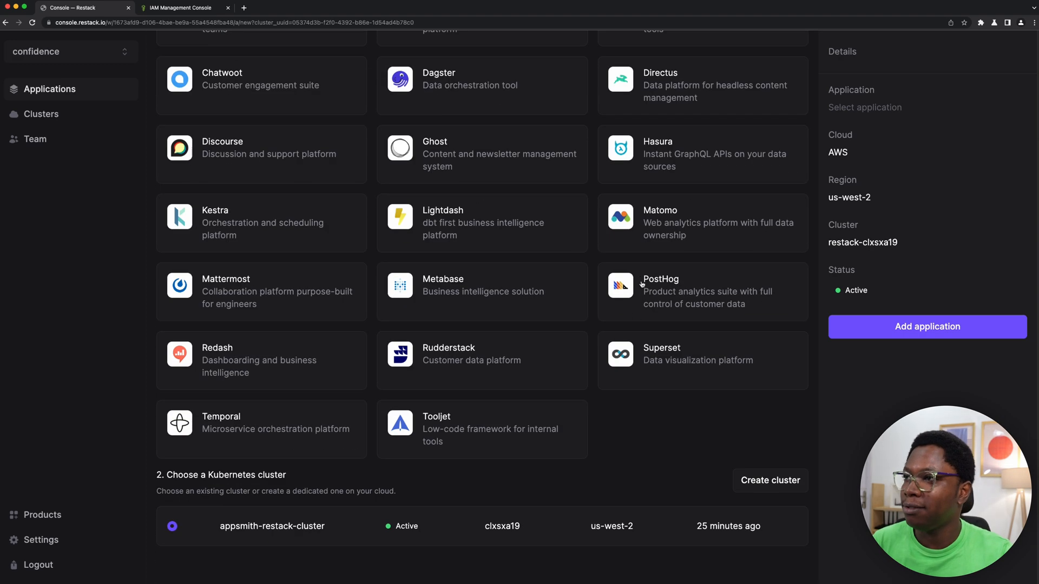
scroll(up, 3)
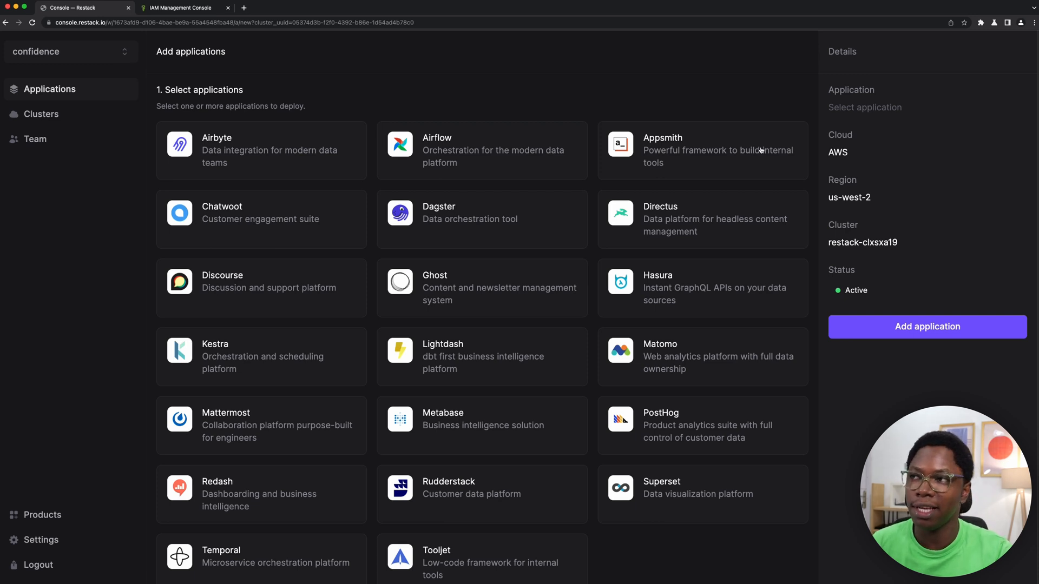
click(702, 150)
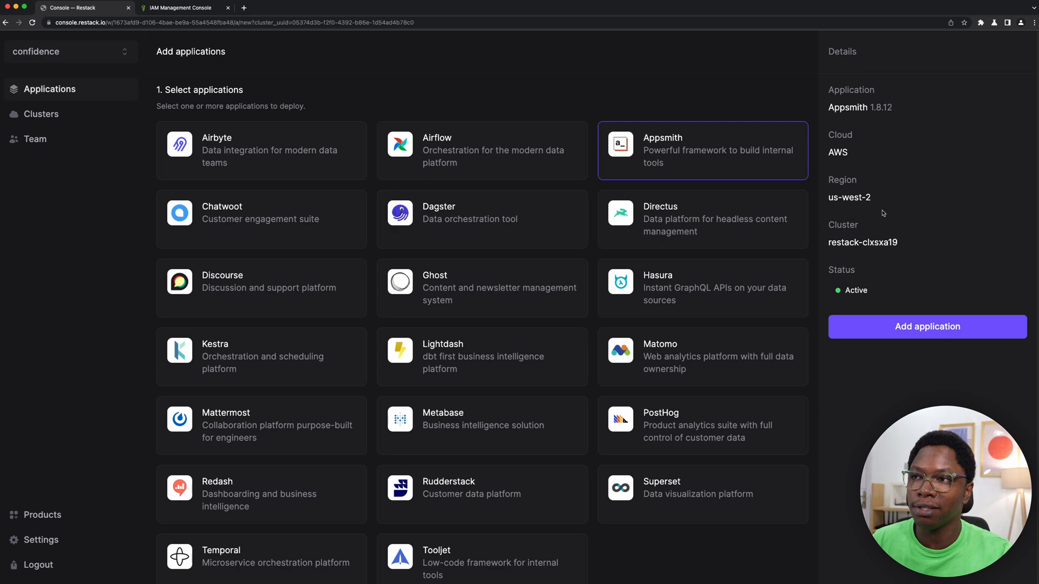
- Target appsmith-restack-cluster with Appsmith 1.8.12 and submit the add-application request
scroll(down, 3)
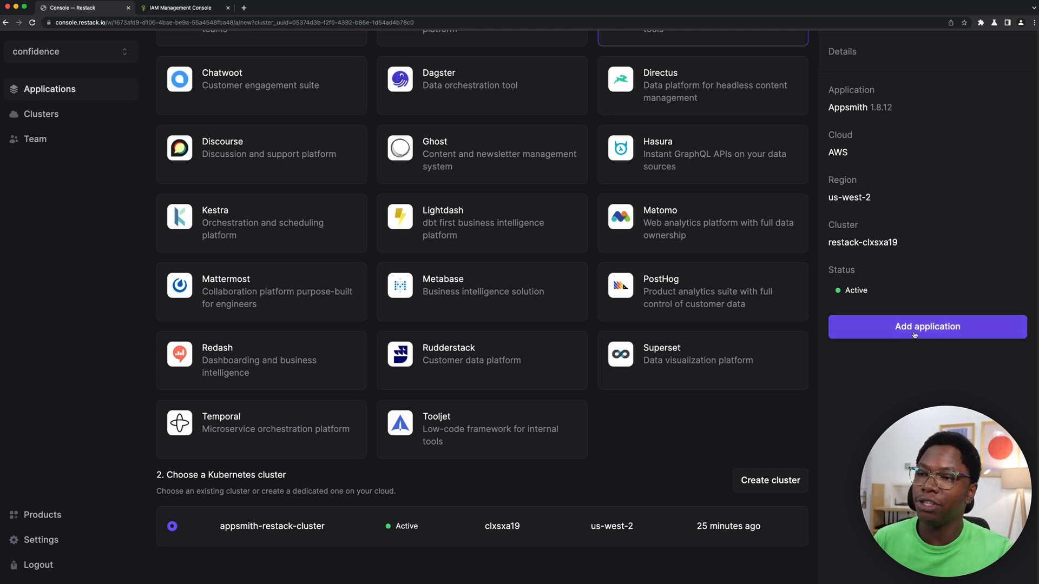
click(41, 114)
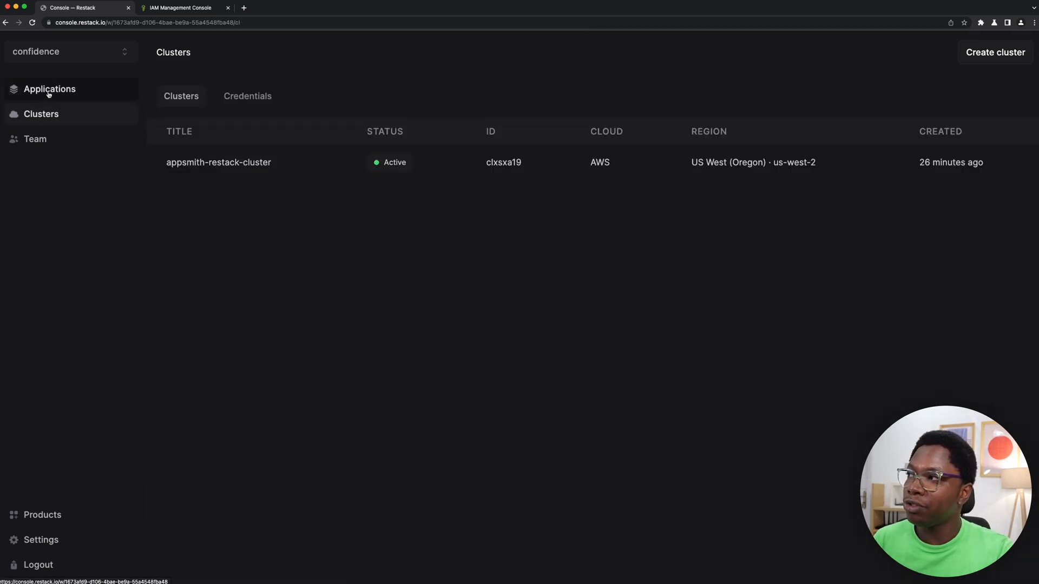
click(49, 89)
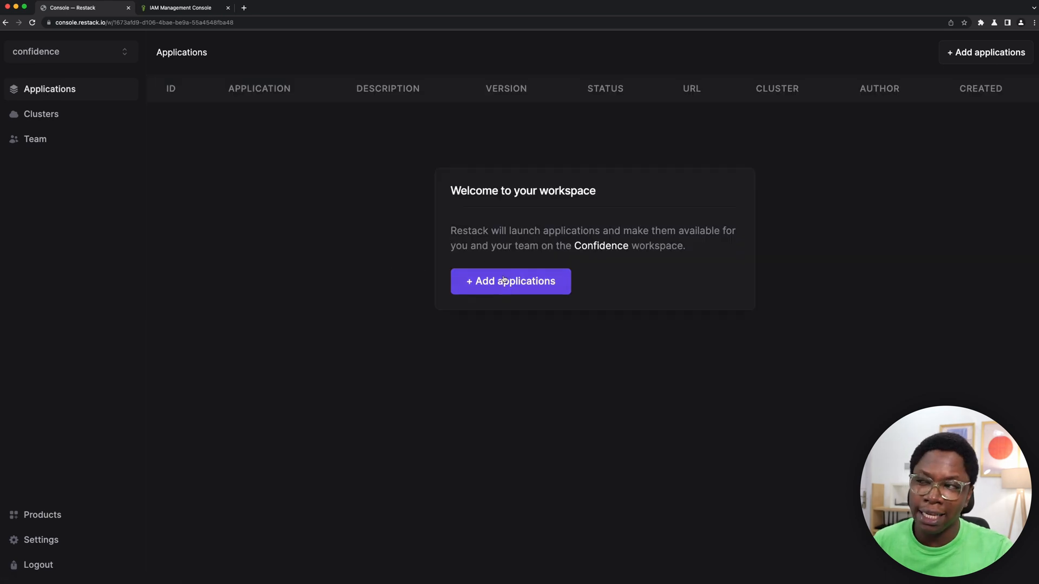
click(509, 281)
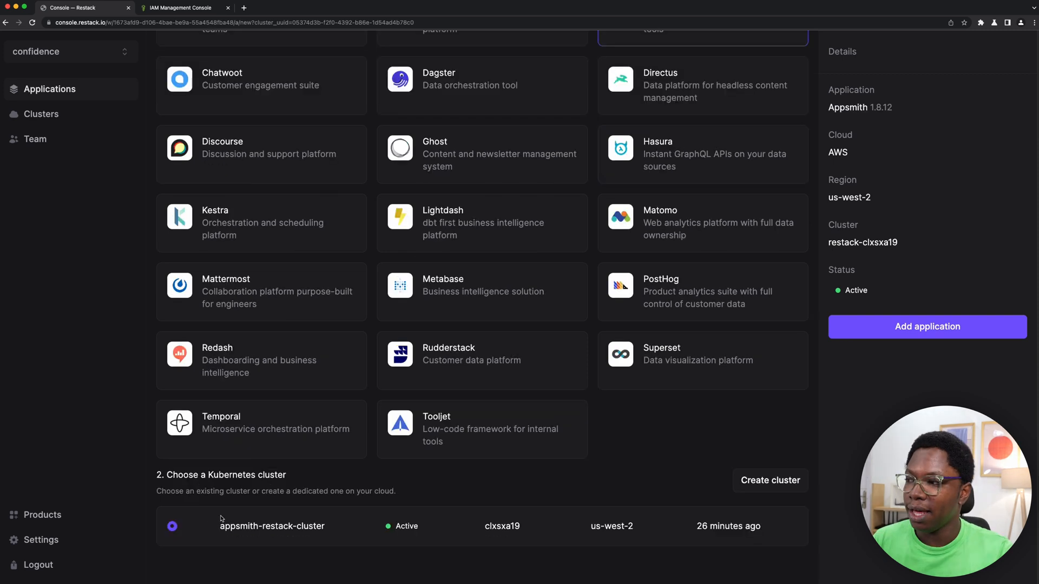
mouse_move(302, 543)
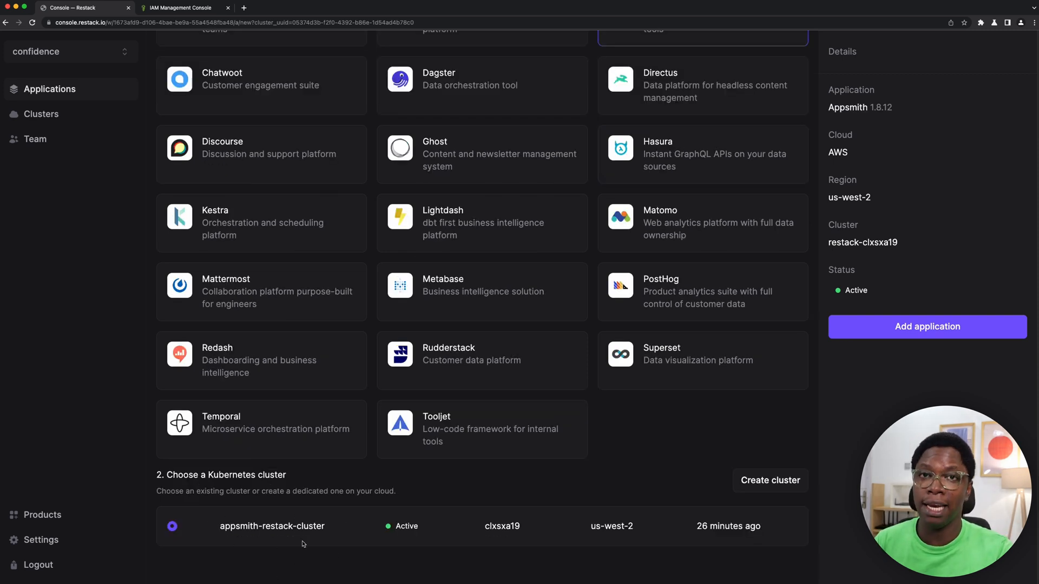
click(926, 326)
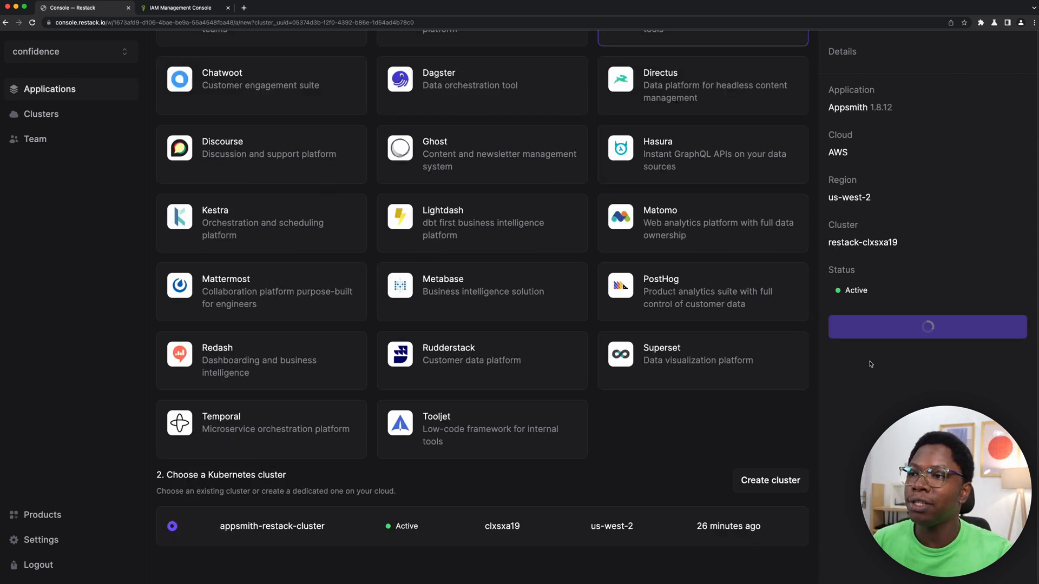
mouse_move(826, 496)
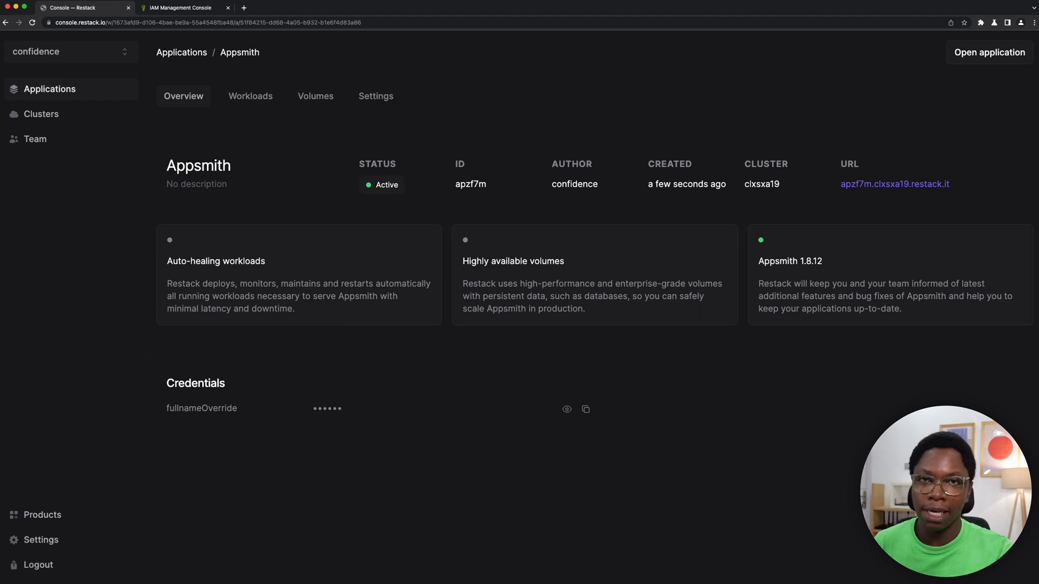
mouse_move(403, 198)
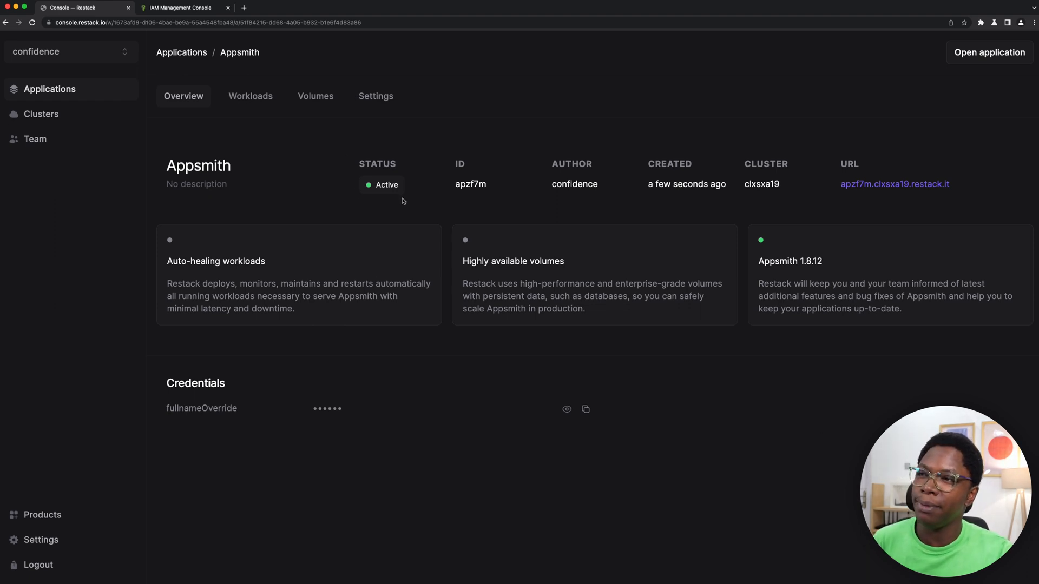
mouse_move(863, 238)
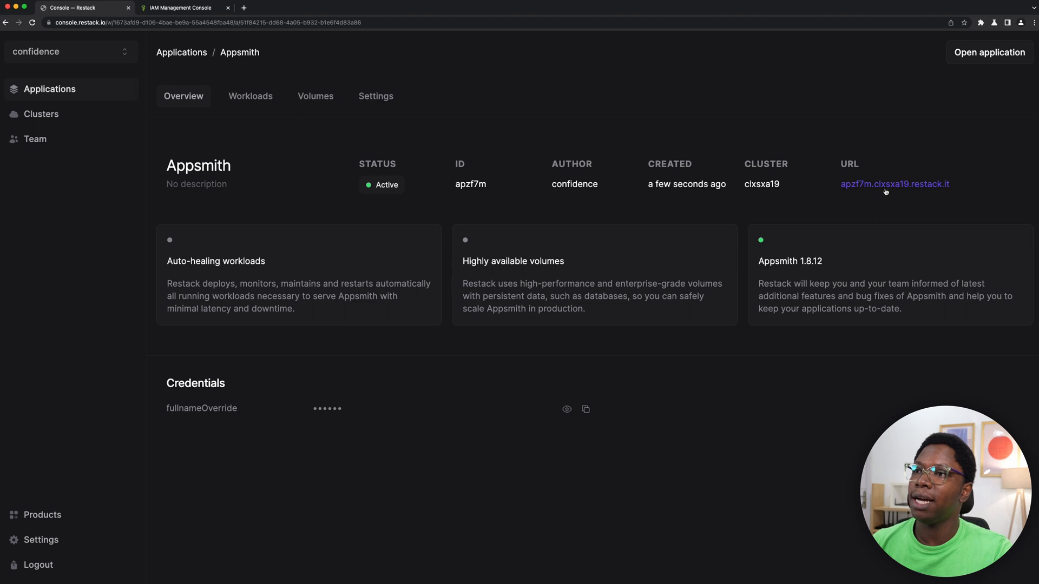
- Open the Appsmith URL in a new tab and confirm five active workloads in the console
click(894, 183)
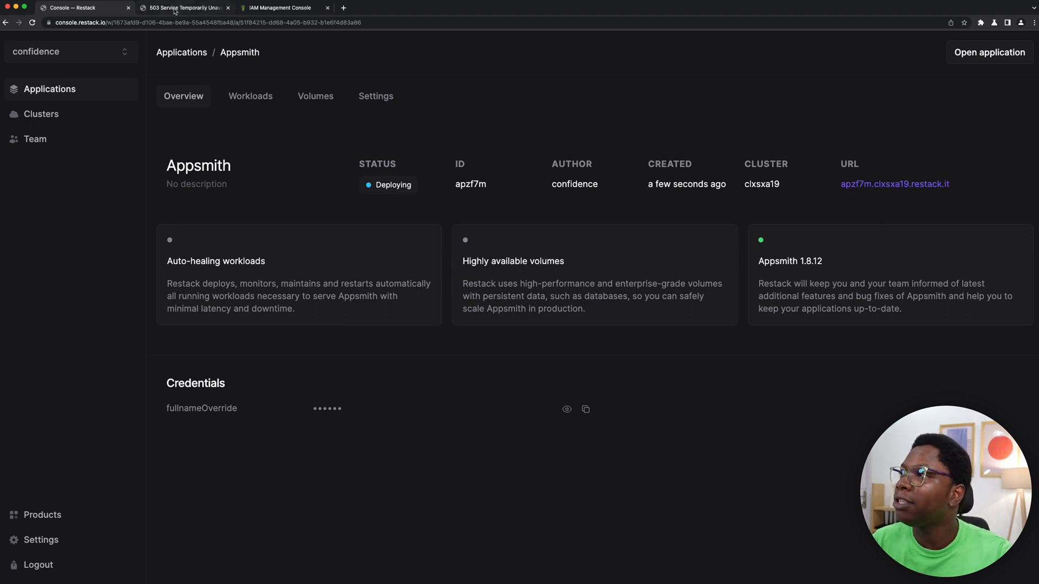
click(184, 7)
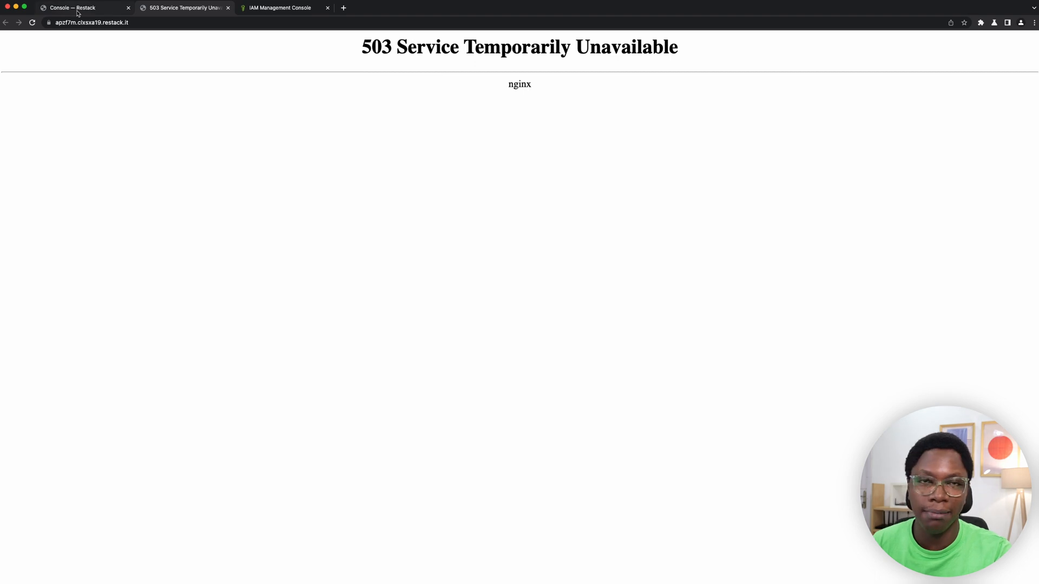
click(73, 7)
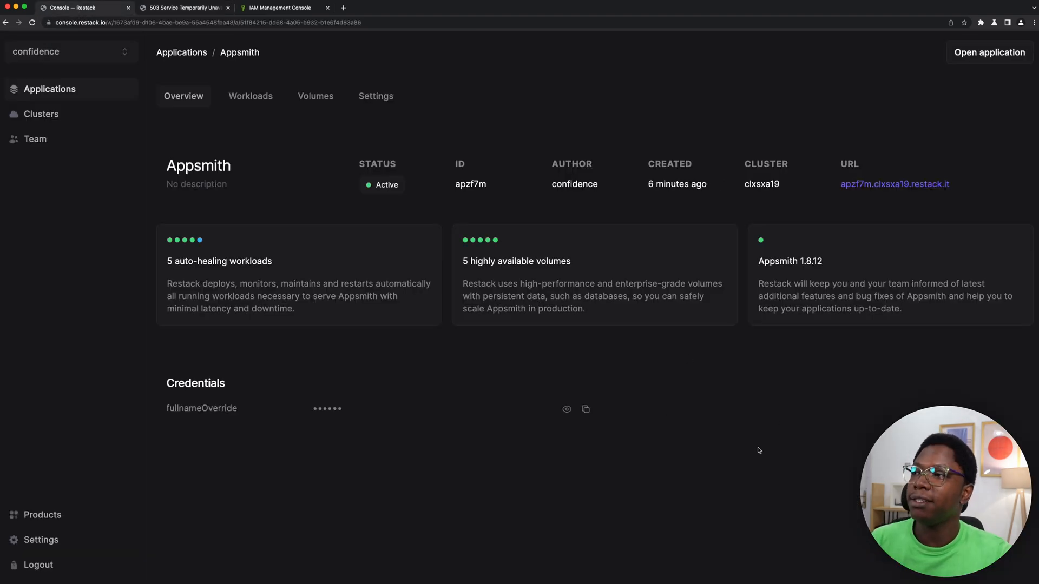
mouse_move(353, 183)
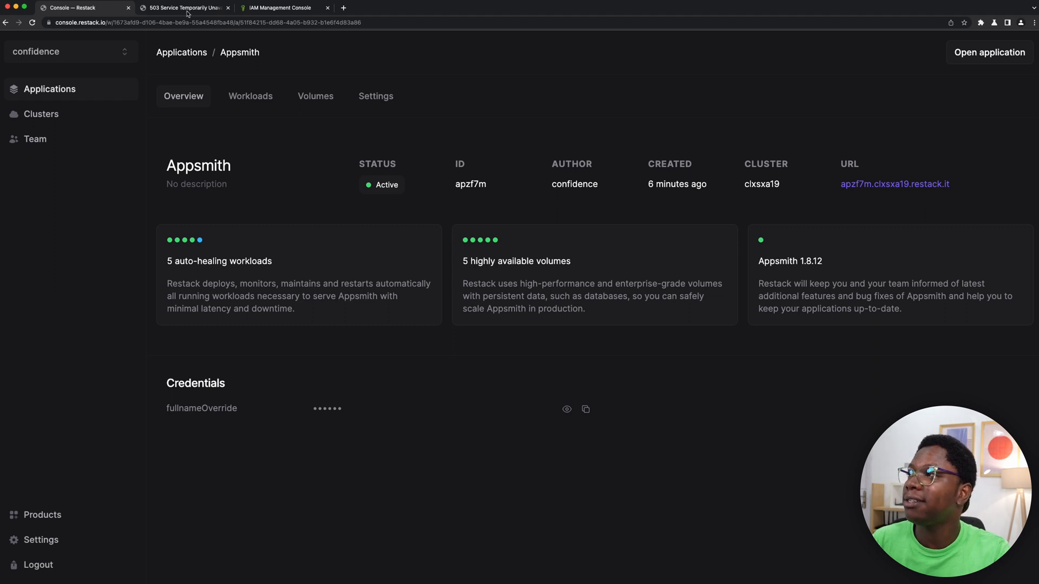
click(185, 7)
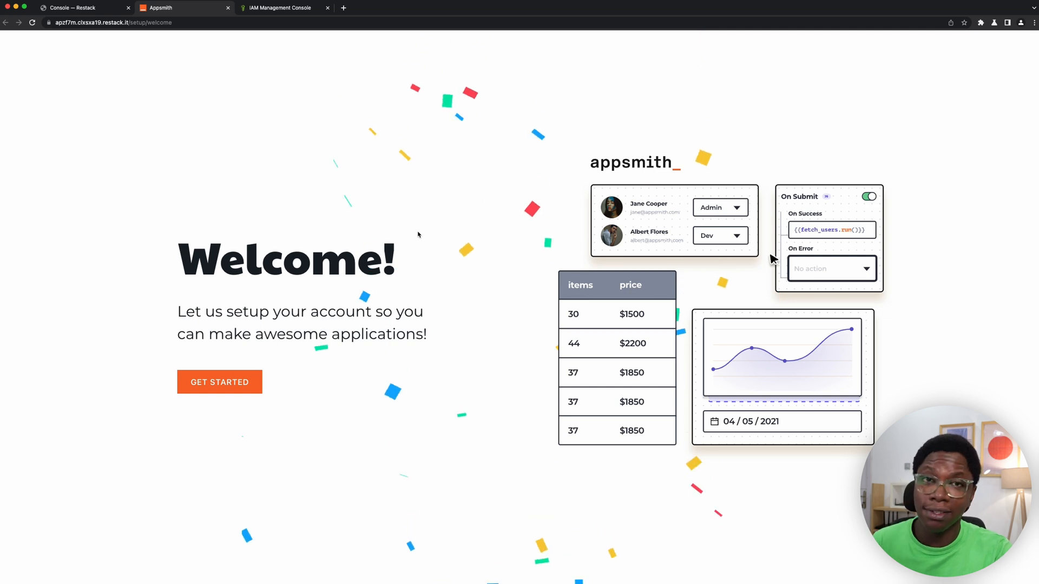
click(219, 382)
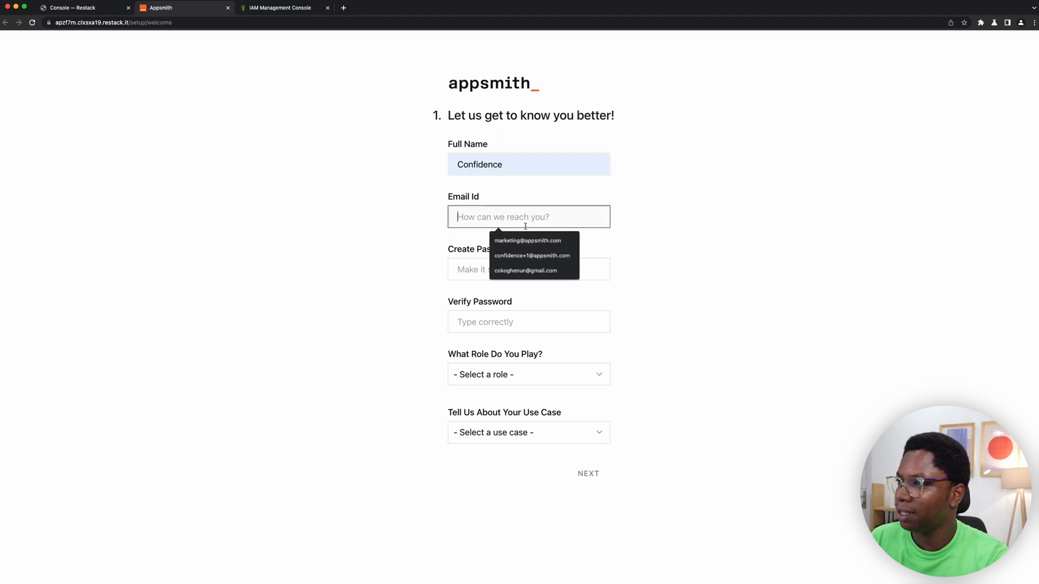
text(con)
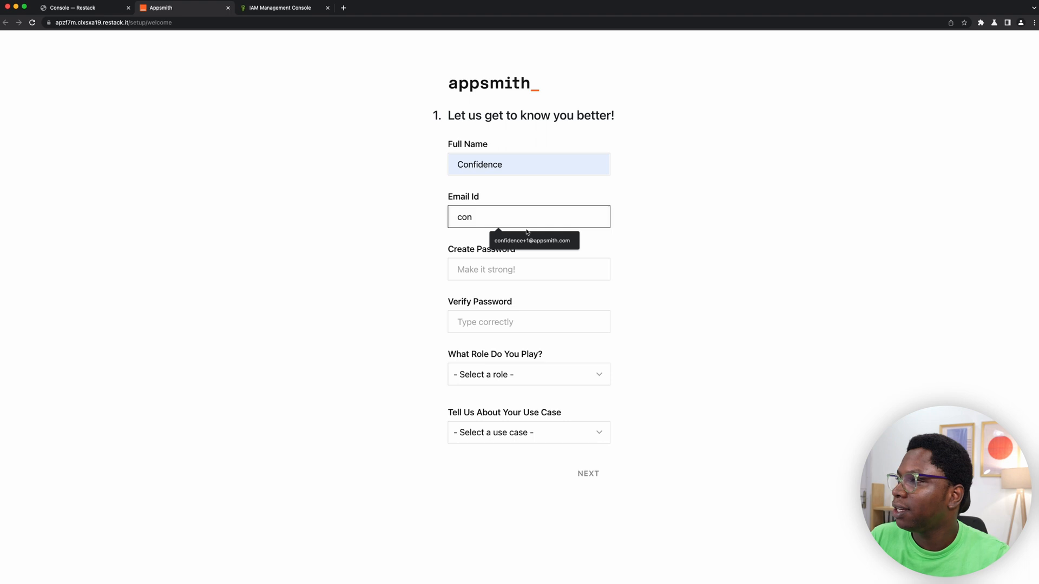
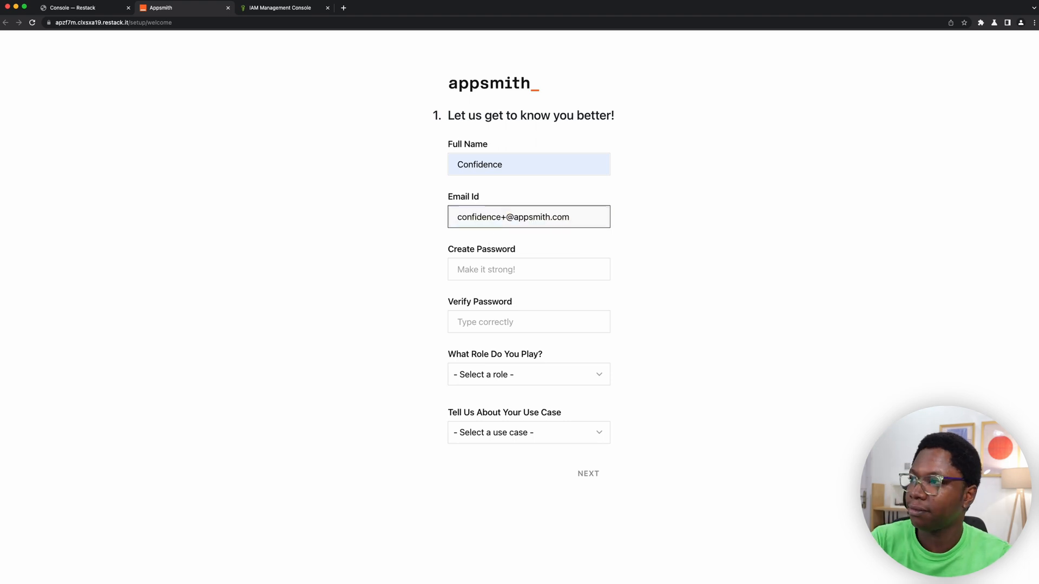
click(528, 269)
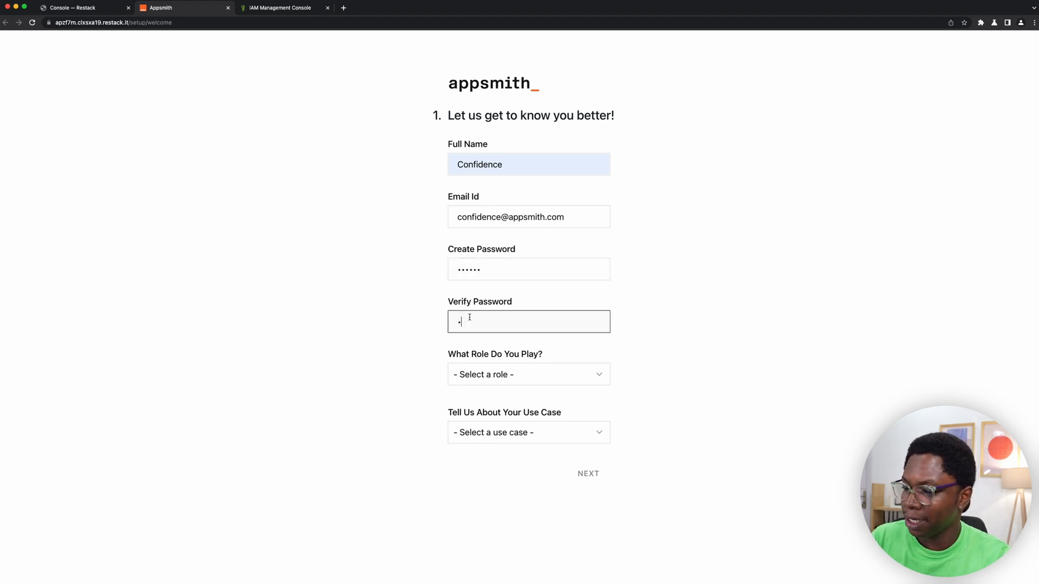
text(••••••)
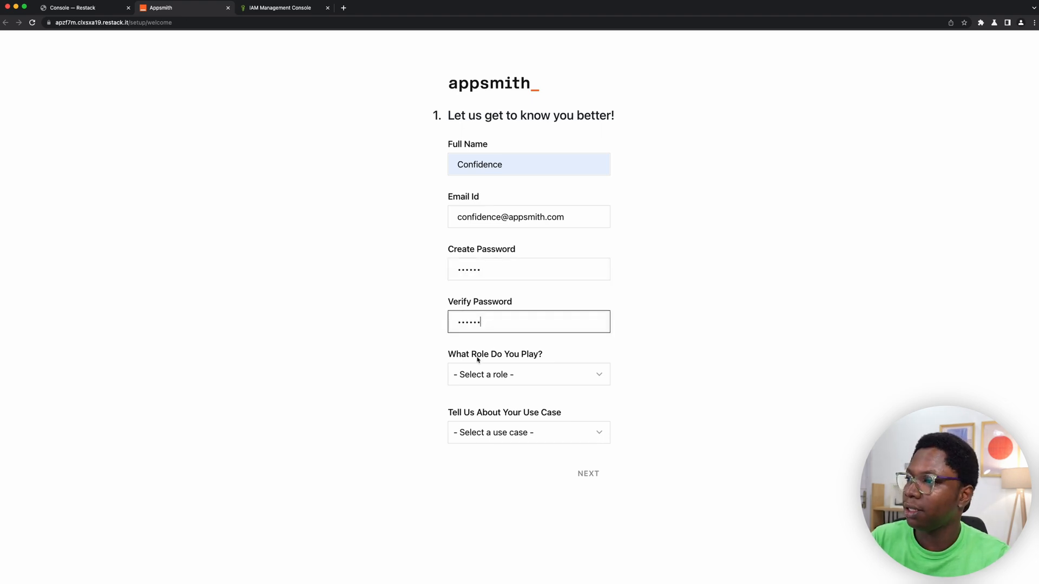
- Choose the Engineer role and a use case, then submit to create the first app
click(528, 375)
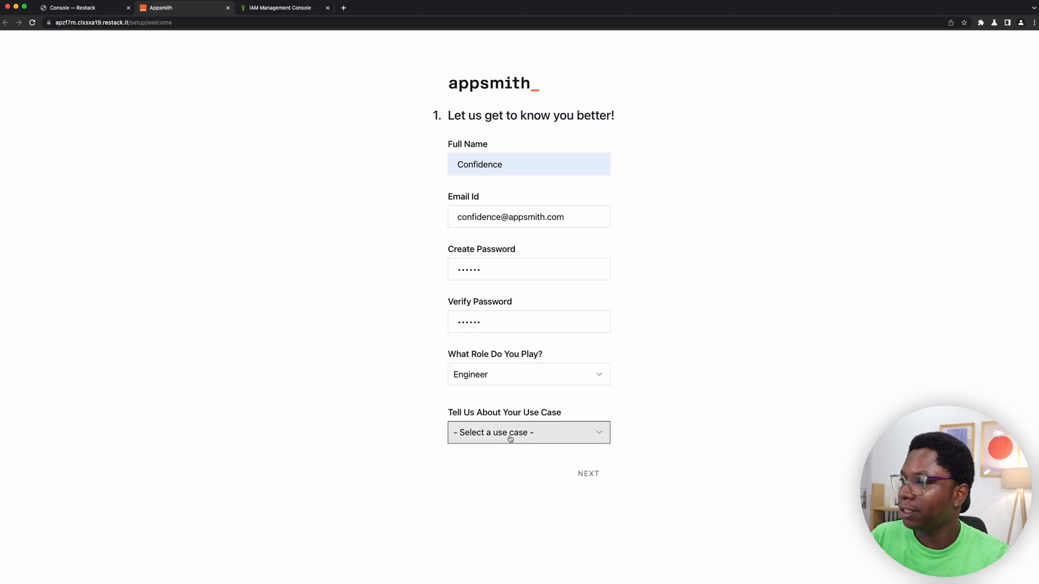
click(587, 474)
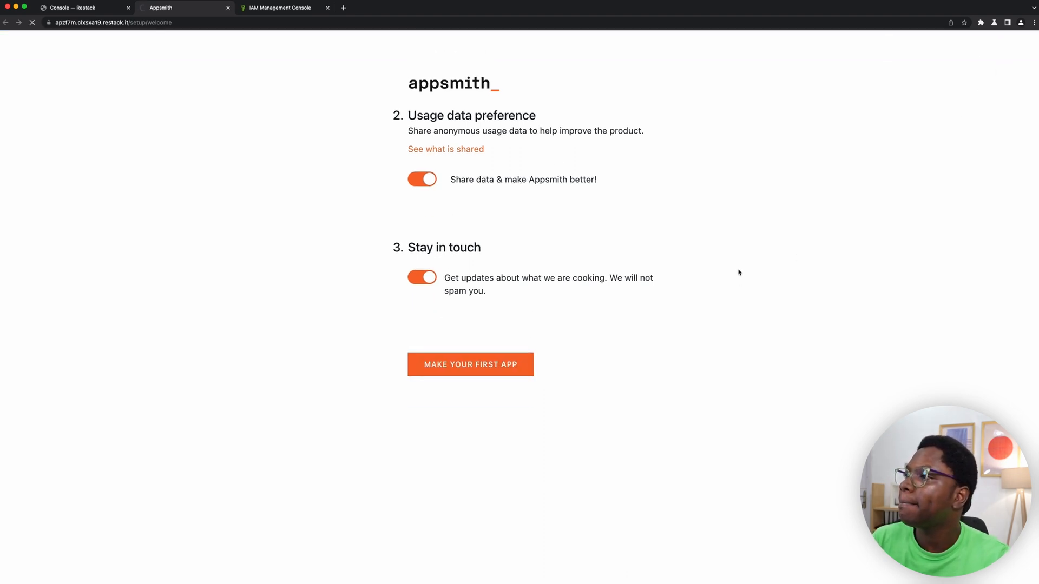
click(470, 364)
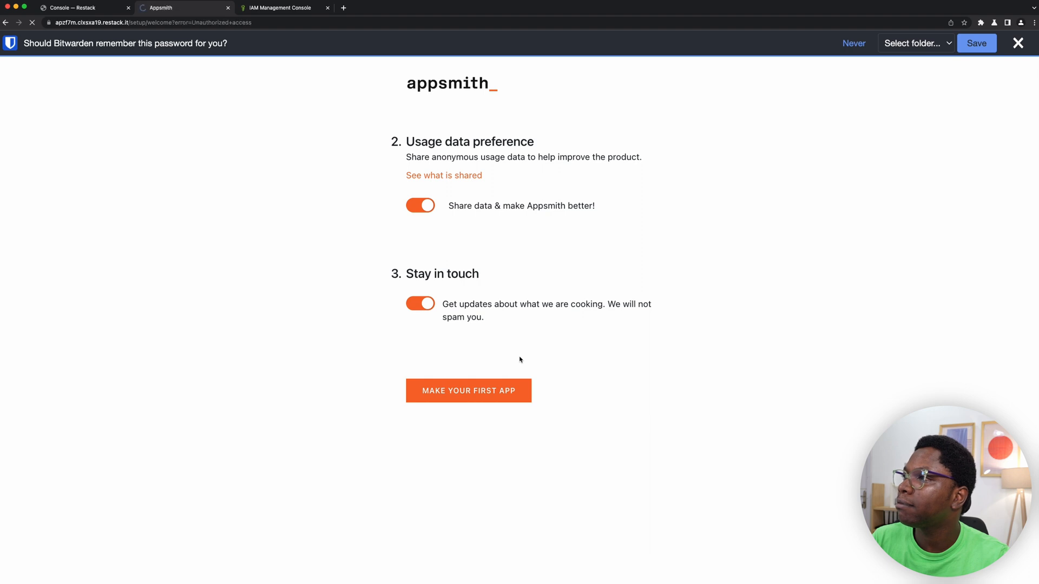
click(469, 390)
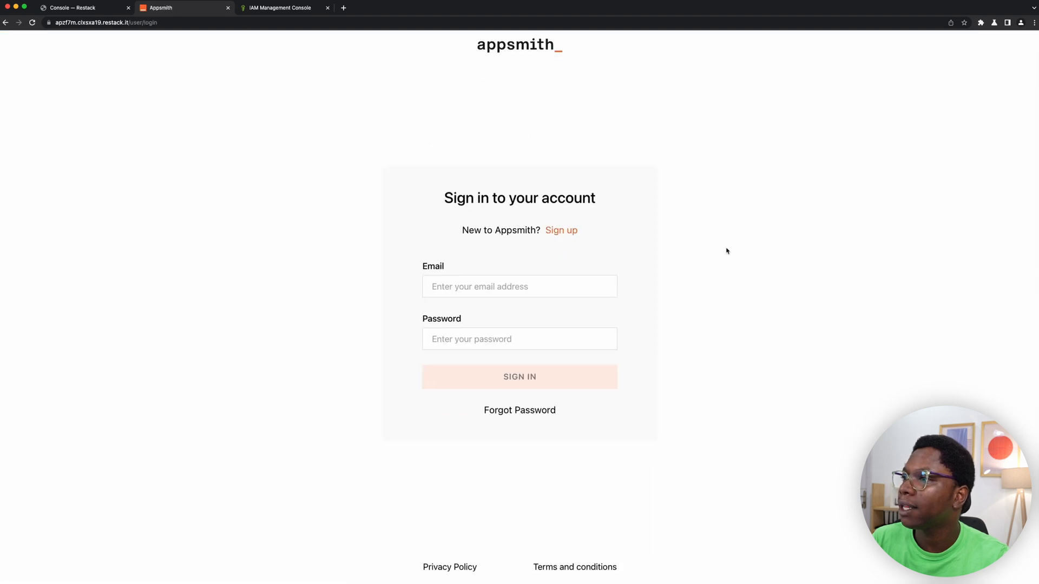
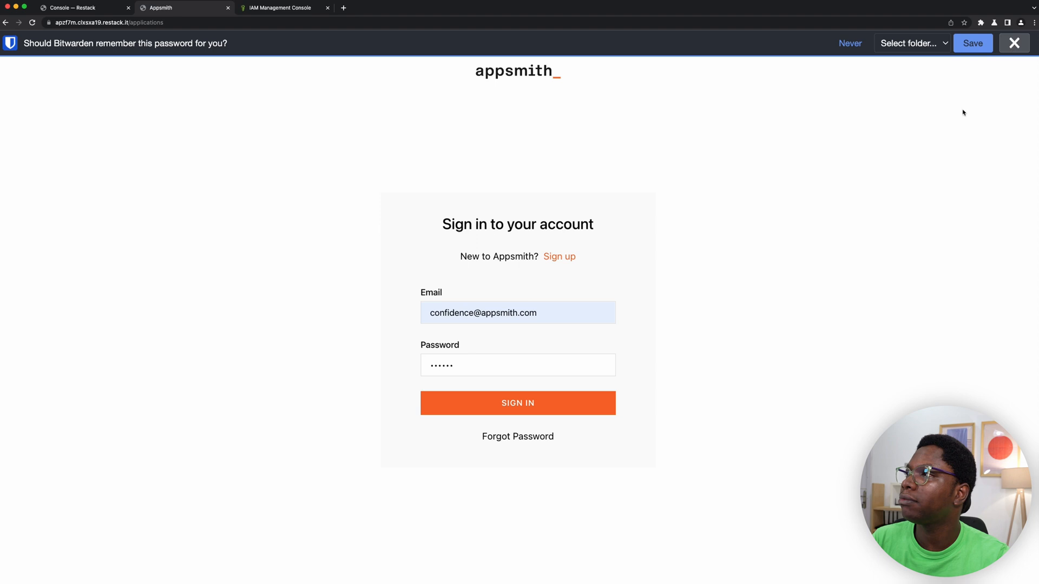
click(517, 402)
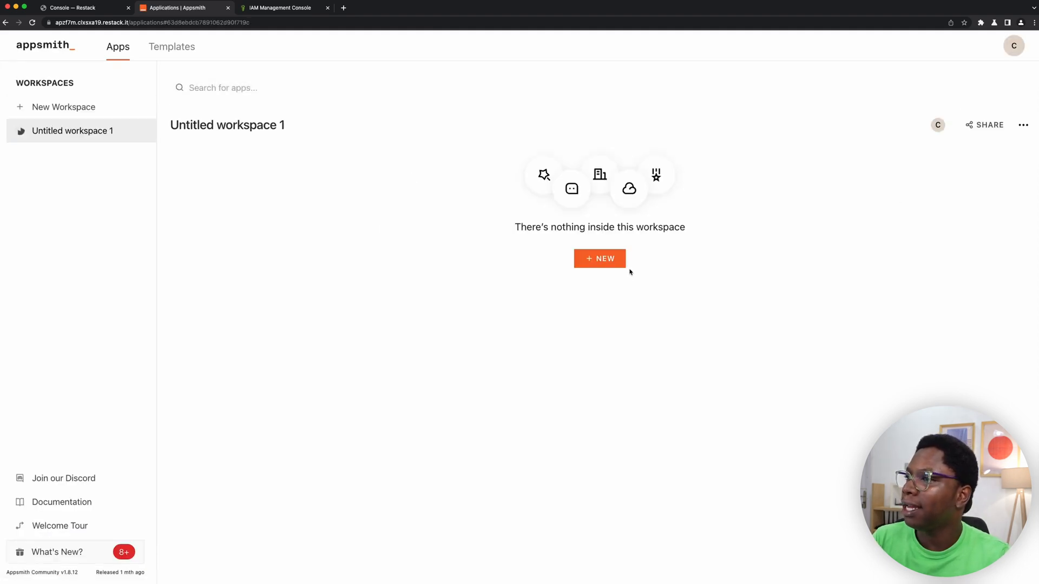
click(599, 258)
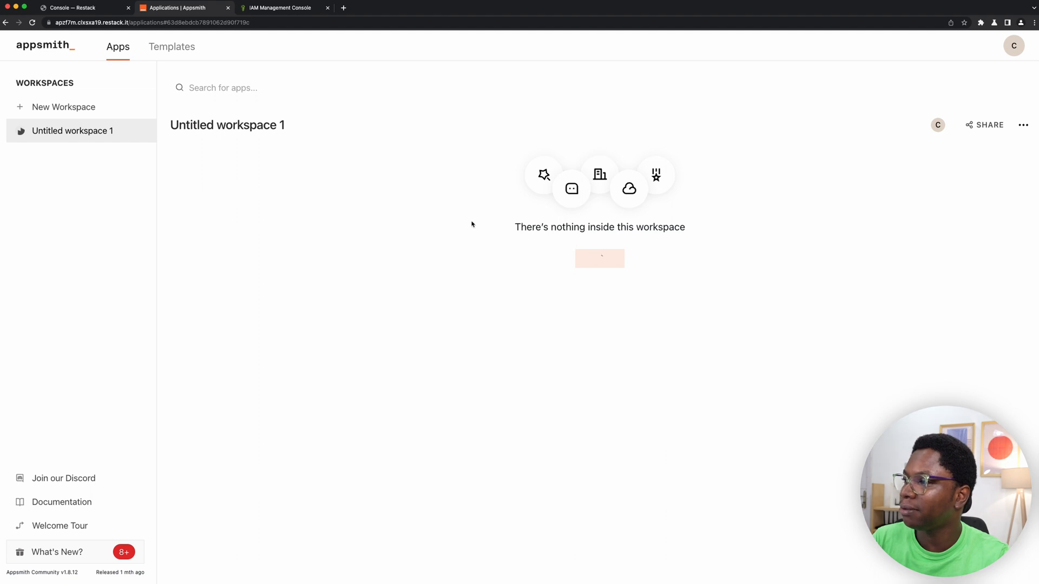
click(599, 258)
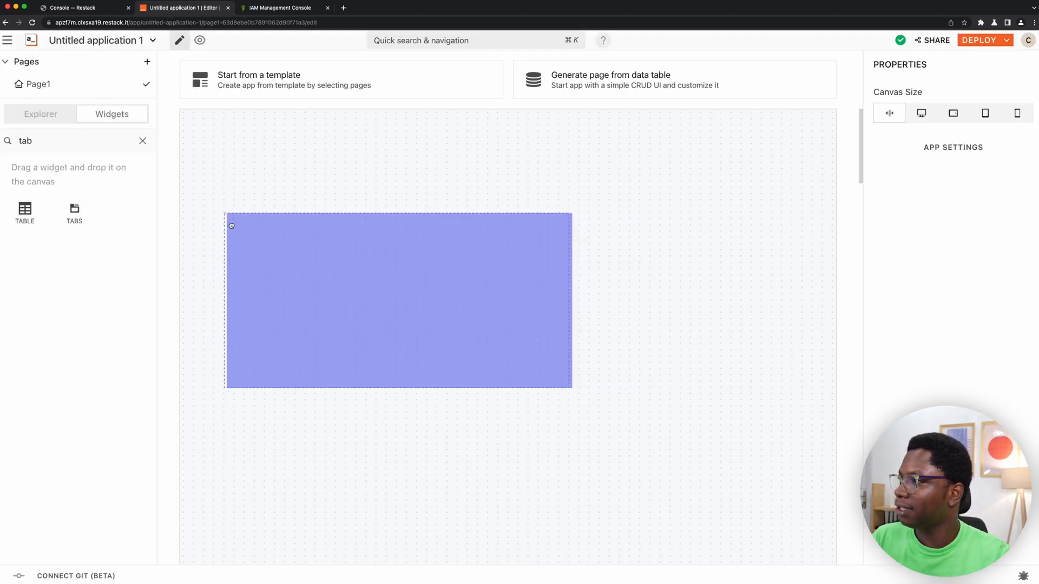
- Drop a Table widget onto the page canvas and enter 'json'
drag(25, 209, 376, 262)
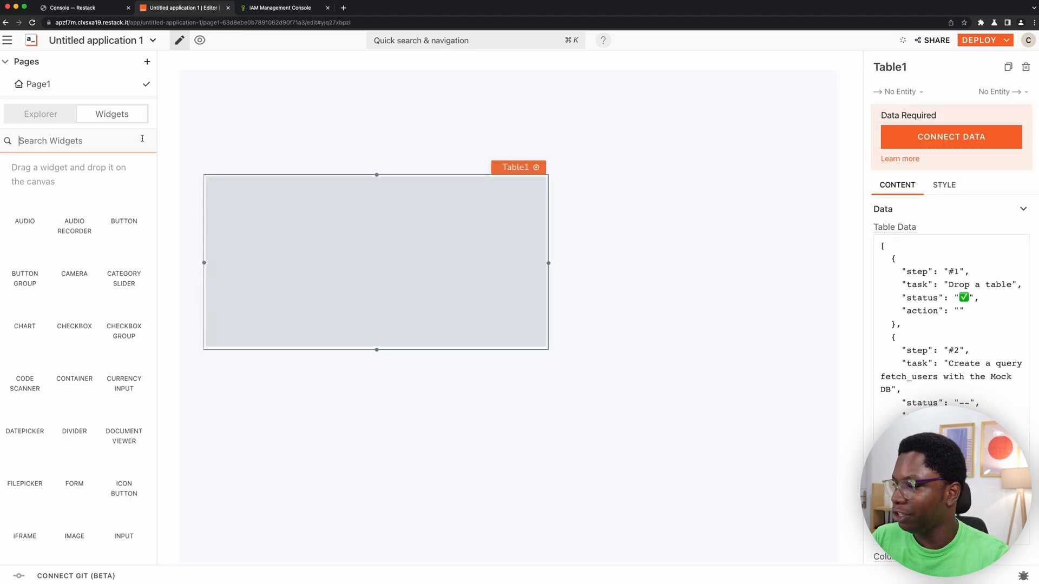
text(json)
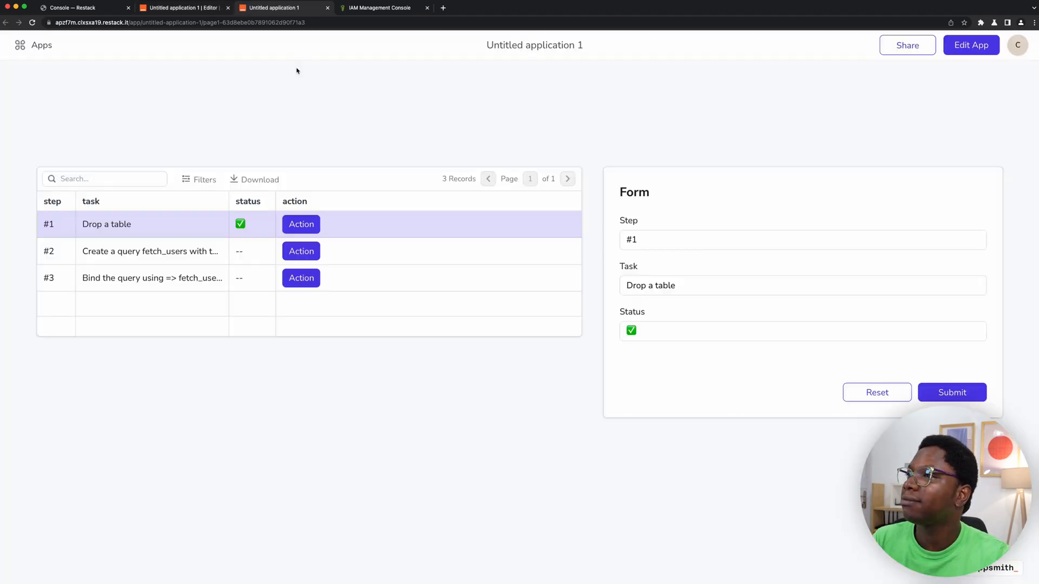
mouse_move(826, 320)
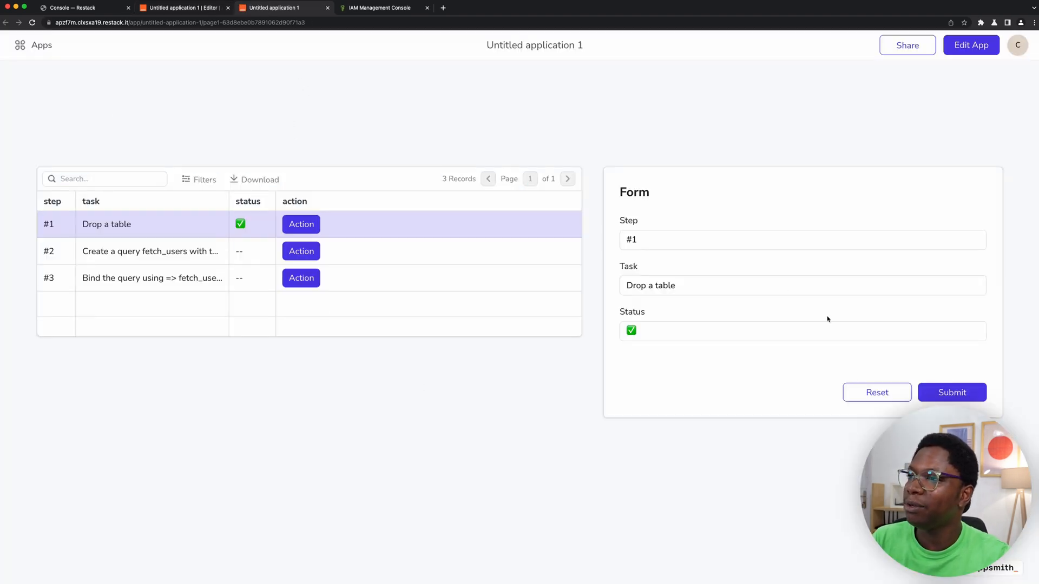
- Review the deployed app's task table and form, then go back to the Restack console
click(179, 23)
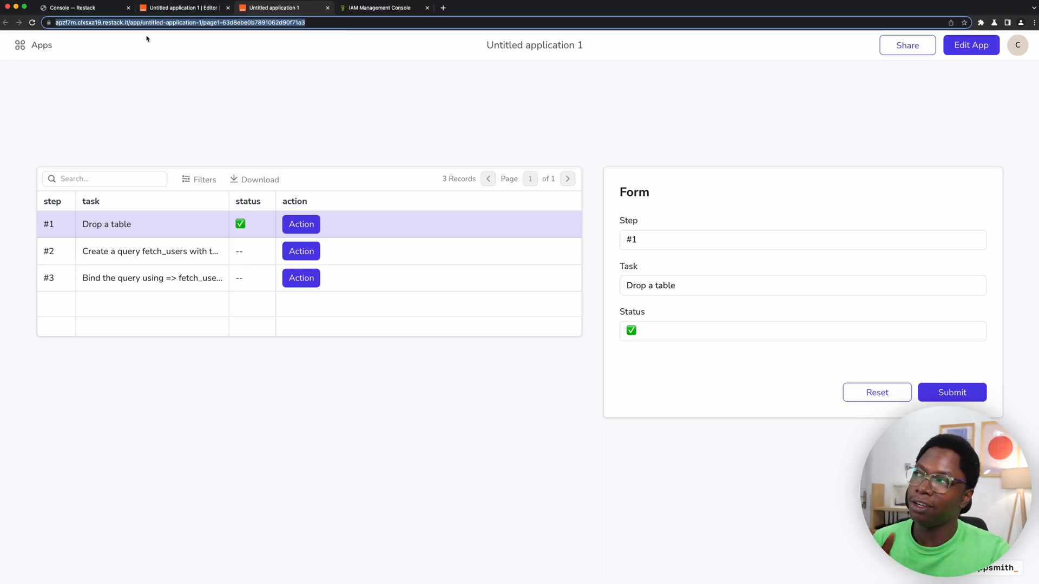
click(79, 7)
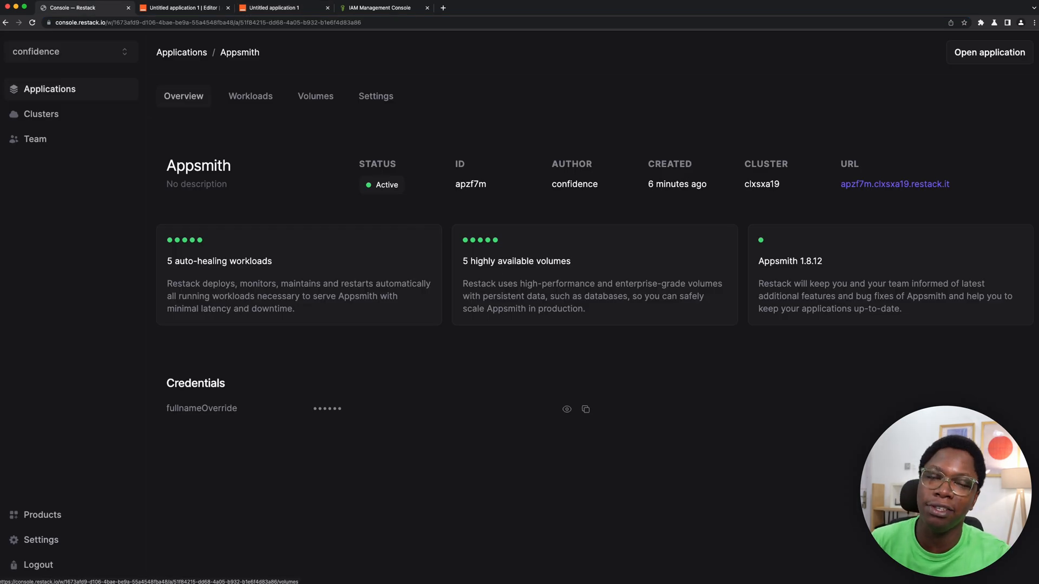